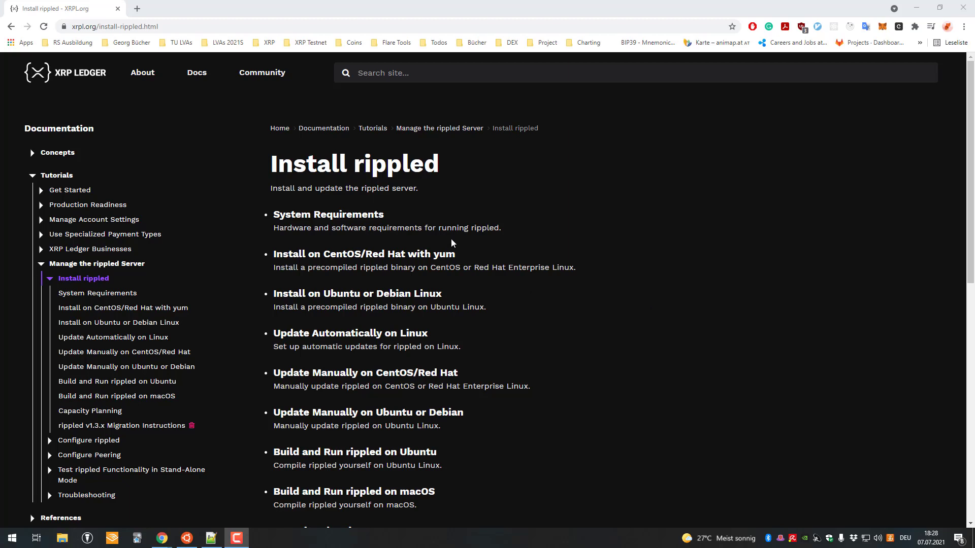
mouse_move(437, 220)
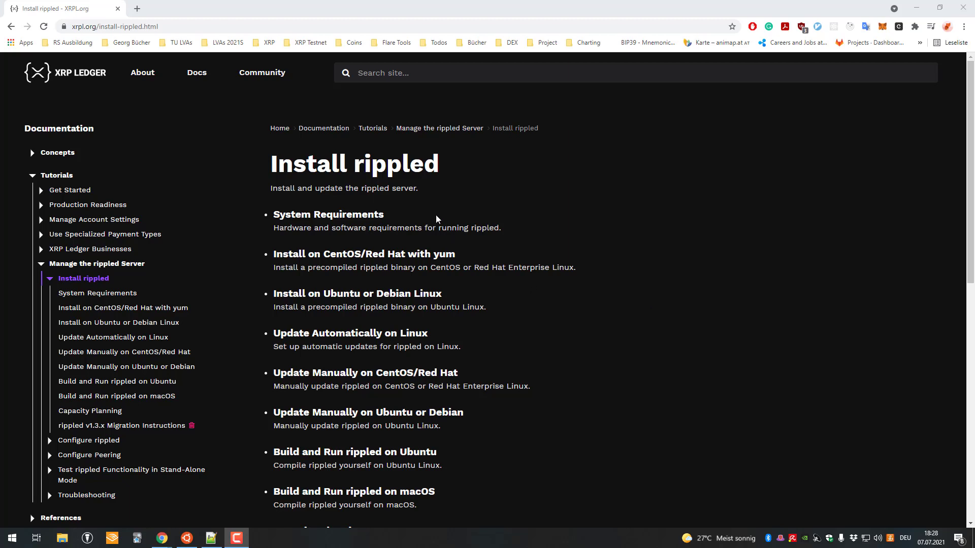
mouse_move(550, 226)
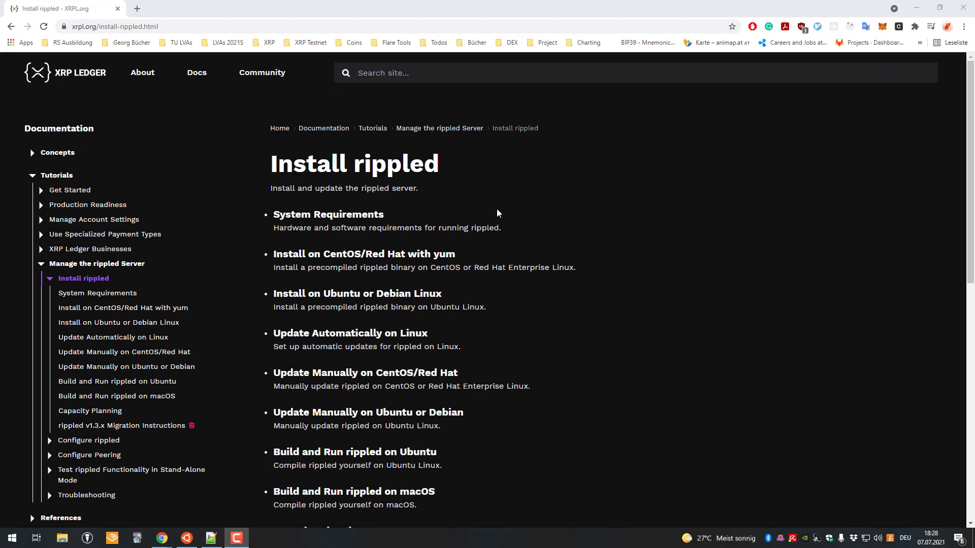
mouse_move(366, 182)
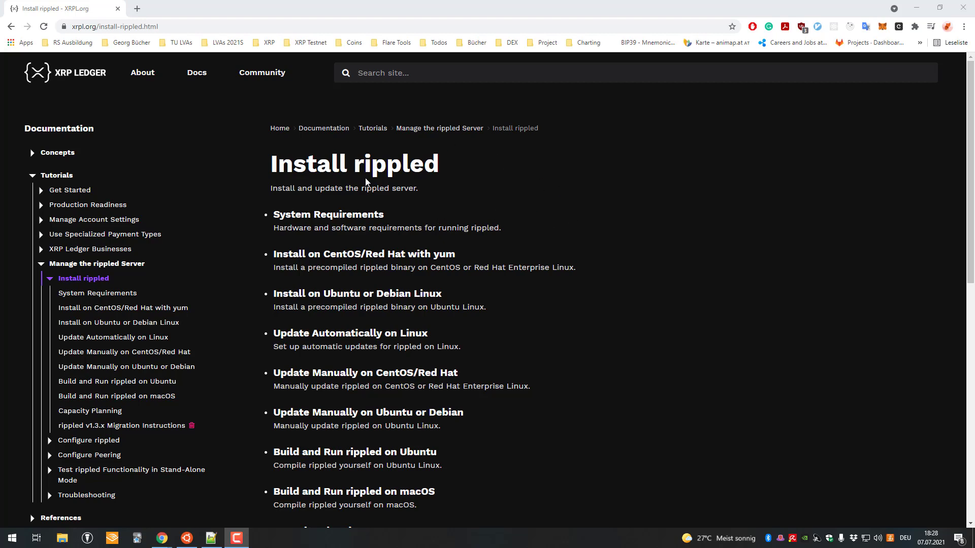
Open the XRPL.org System Requirements page in a new tab
left_click(111, 26)
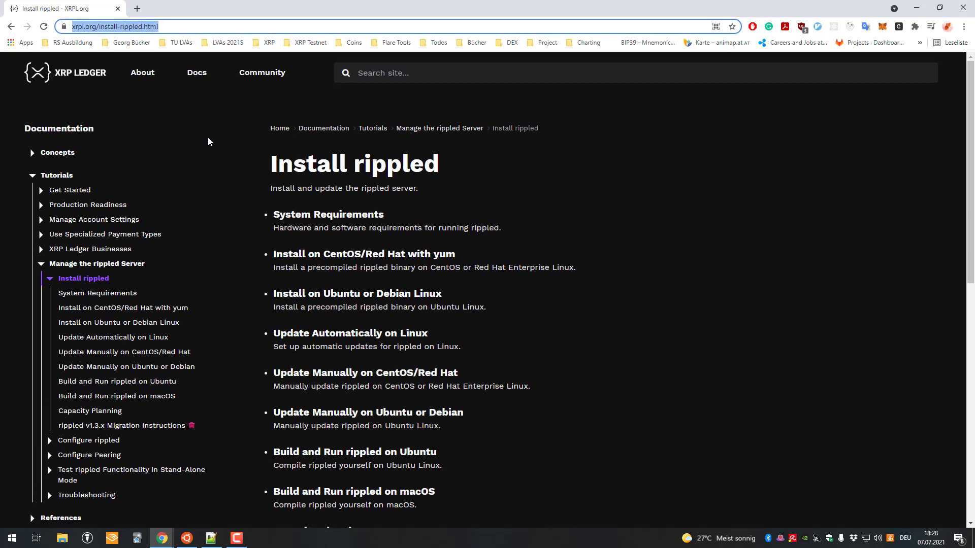
mouse_move(211, 111)
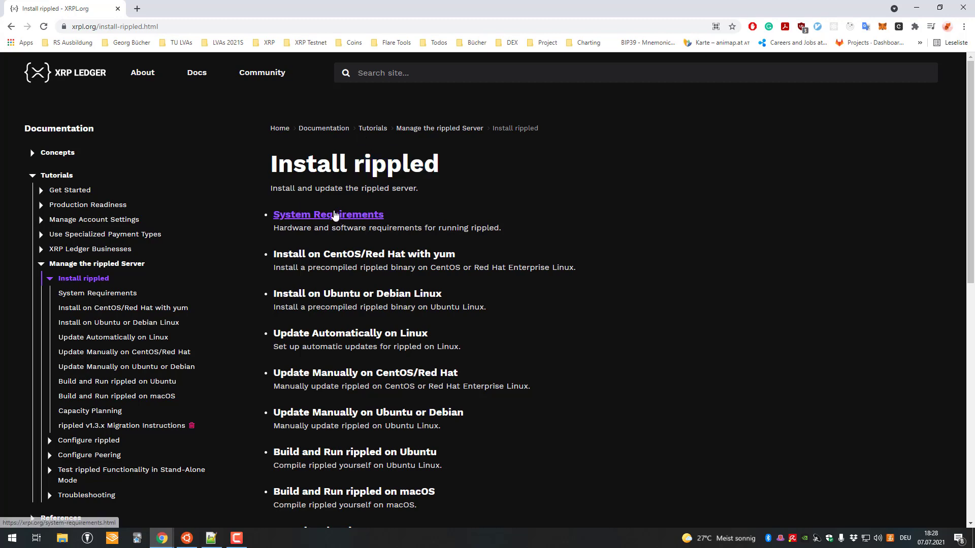
left_click(329, 214)
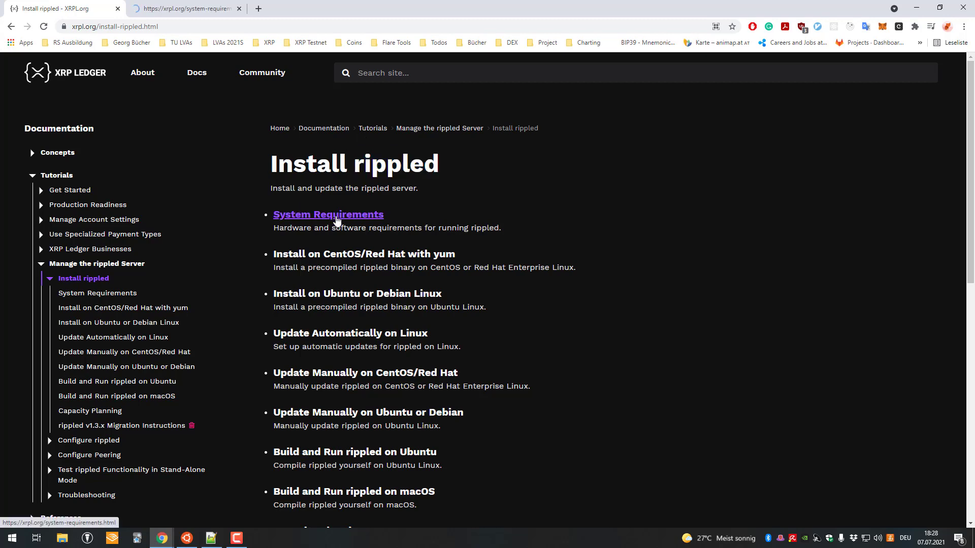
left_click(327, 214)
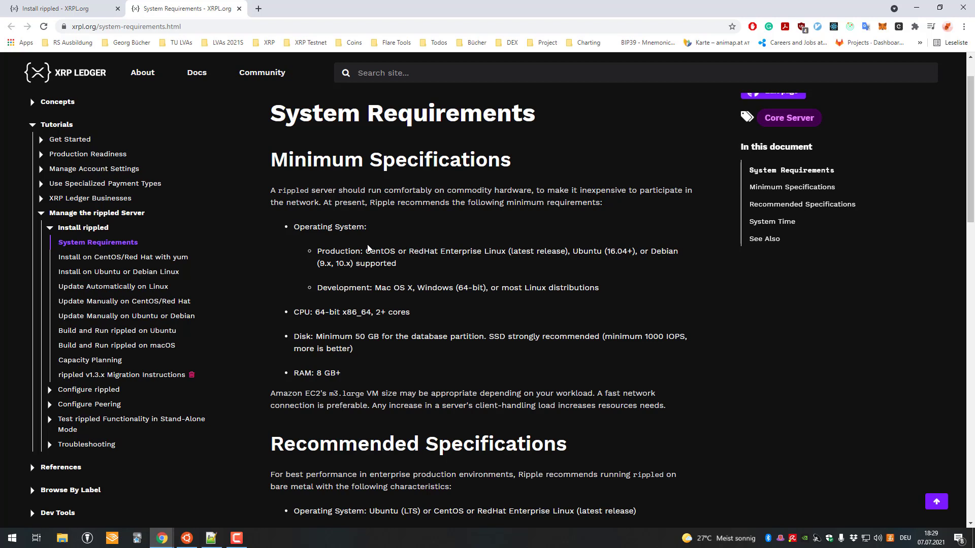
Highlight the 'Production:' bullet listing supported operating systems such as CentOS
left_click_drag(326, 251, 396, 251)
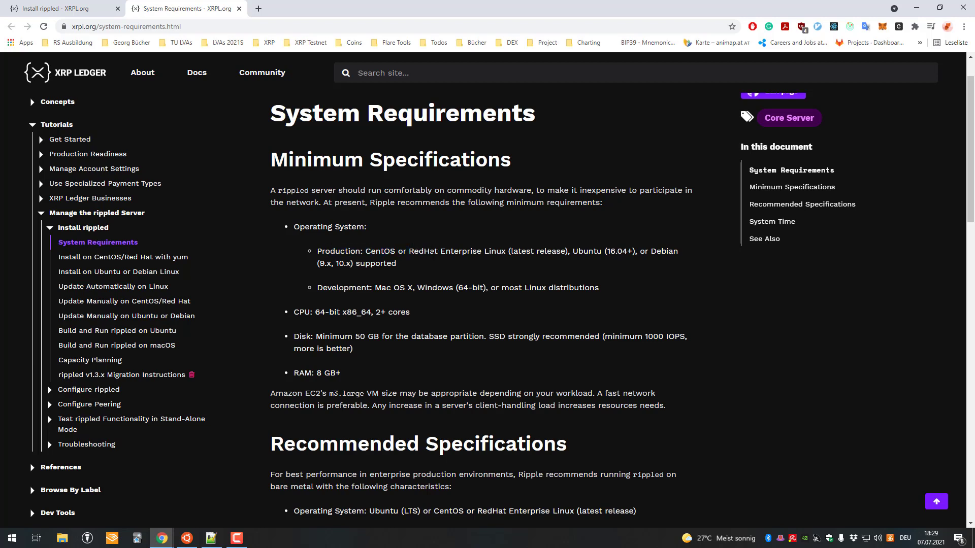
double_click(379, 252)
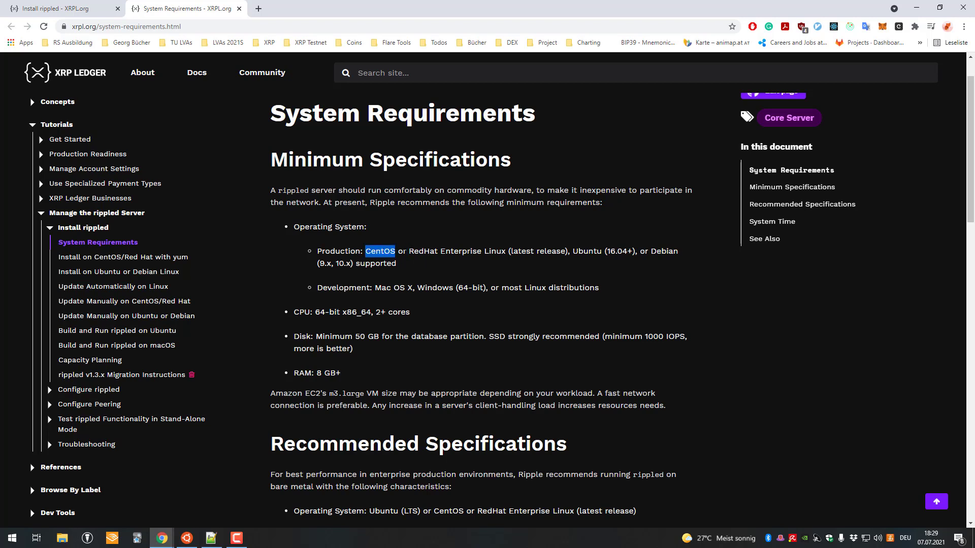
left_click(603, 263)
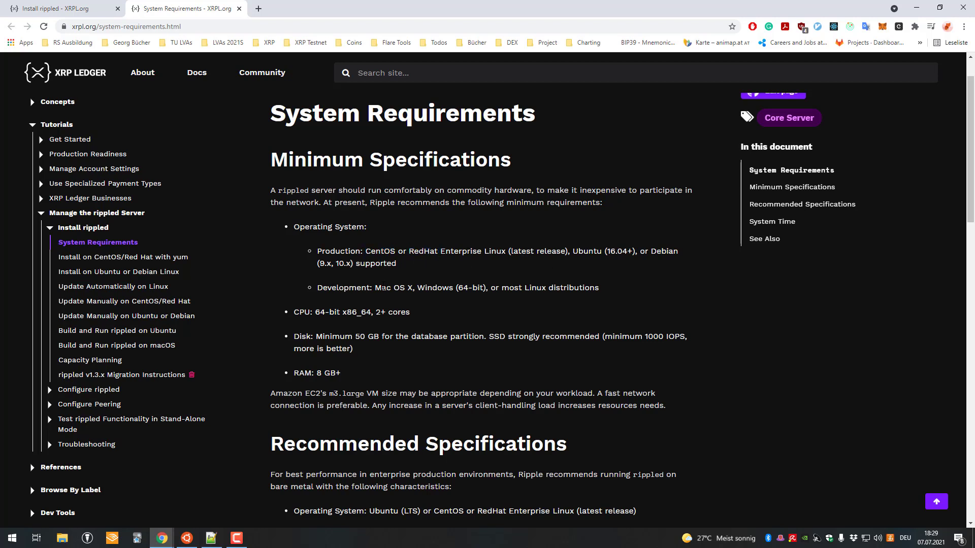
left_click_drag(317, 251, 397, 263)
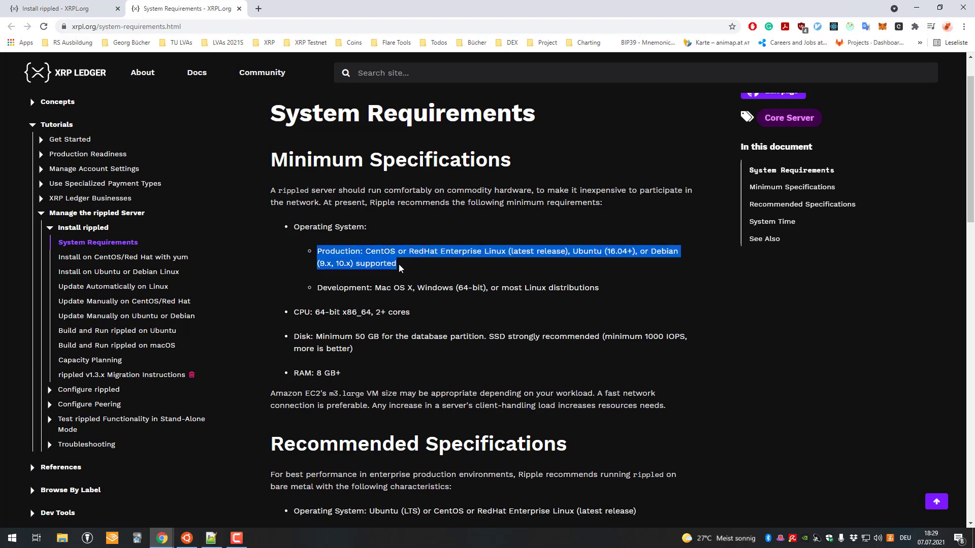
mouse_move(363, 281)
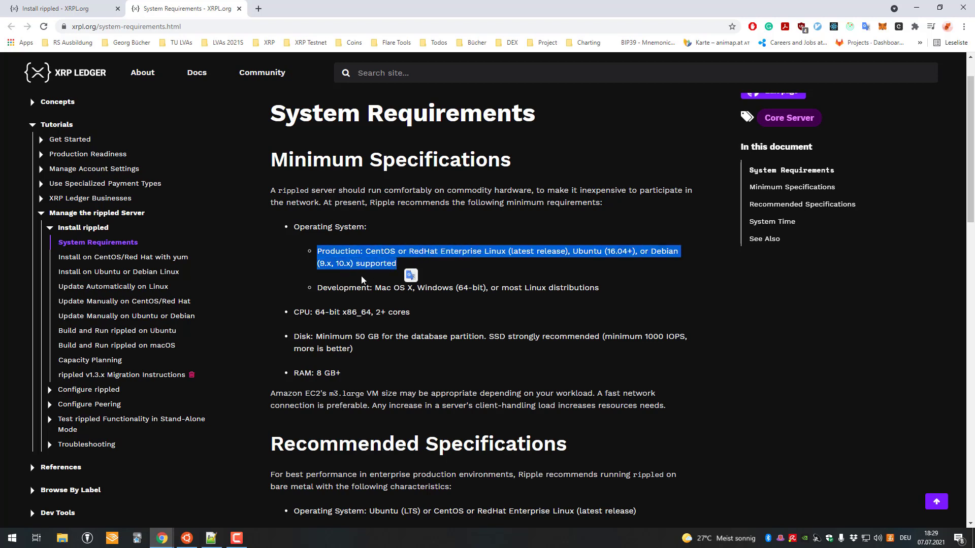
mouse_move(384, 331)
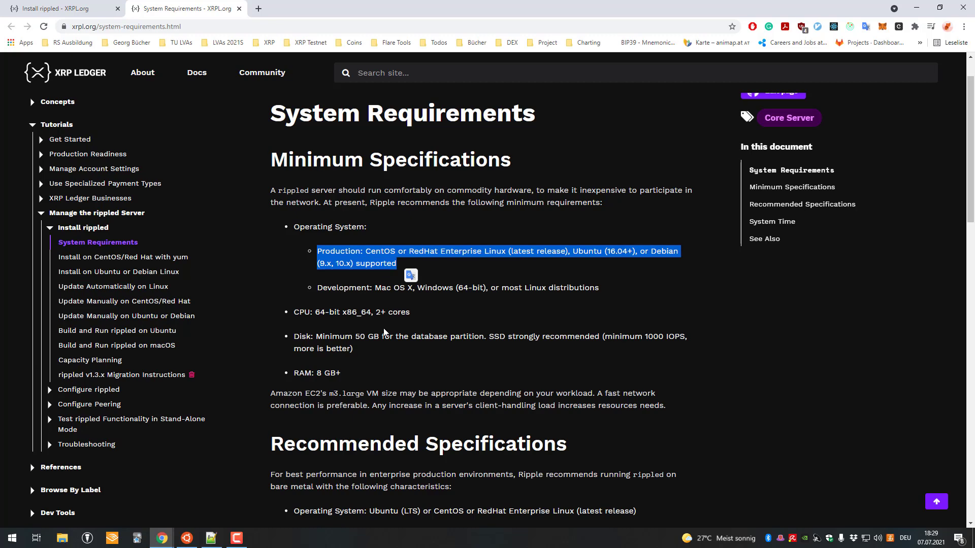
Bring up and reposition the Ubuntu terminal, then scroll to Windows Subsystem for Linux
left_click(186, 537)
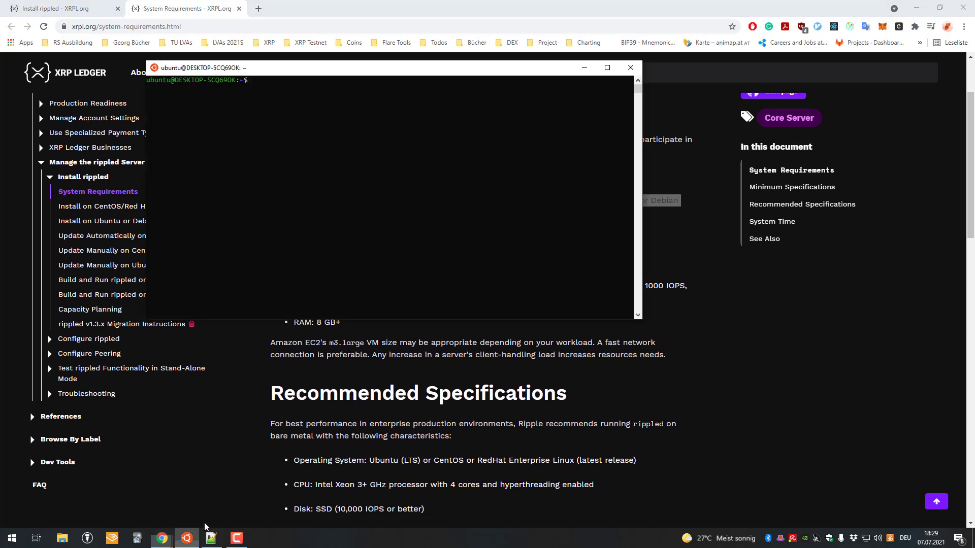
left_click_drag(199, 67, 346, 98)
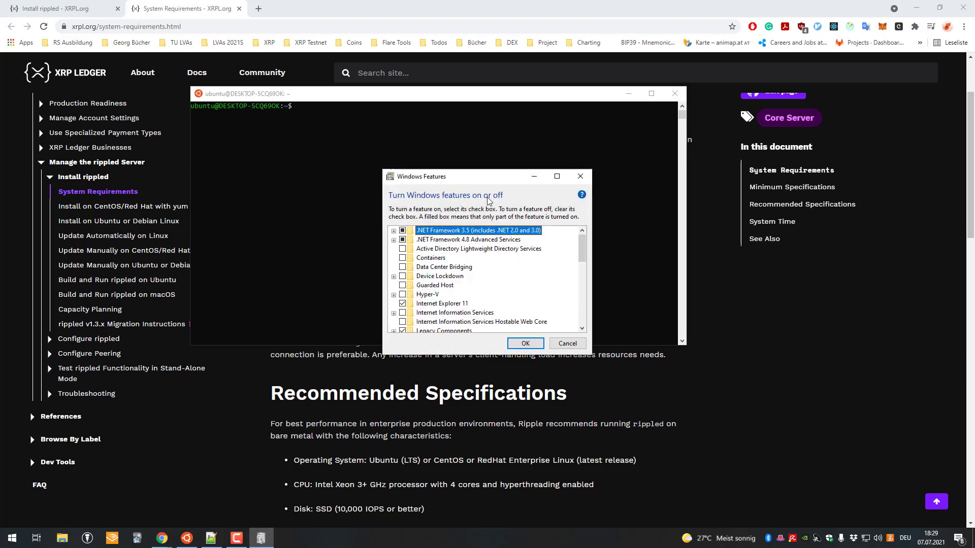
scroll("down", 3)
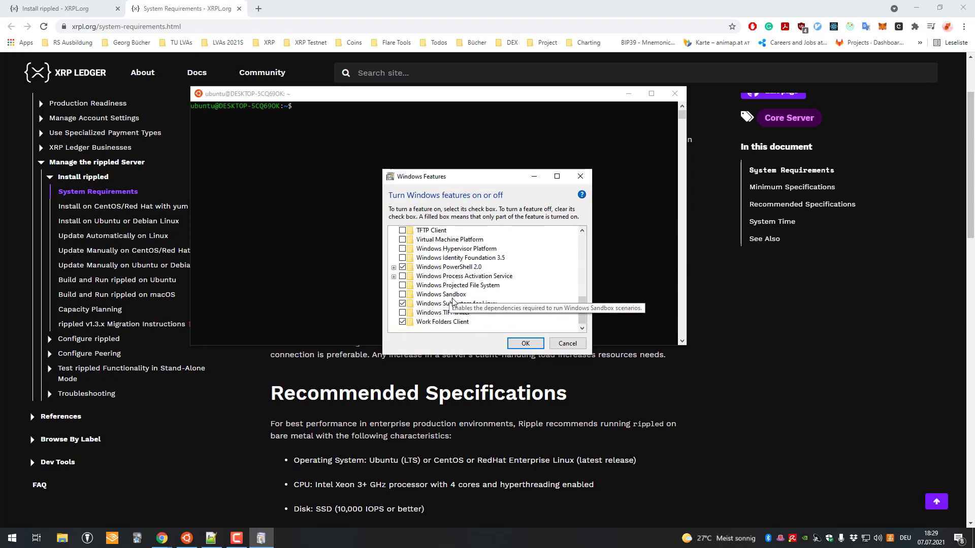
mouse_move(476, 308)
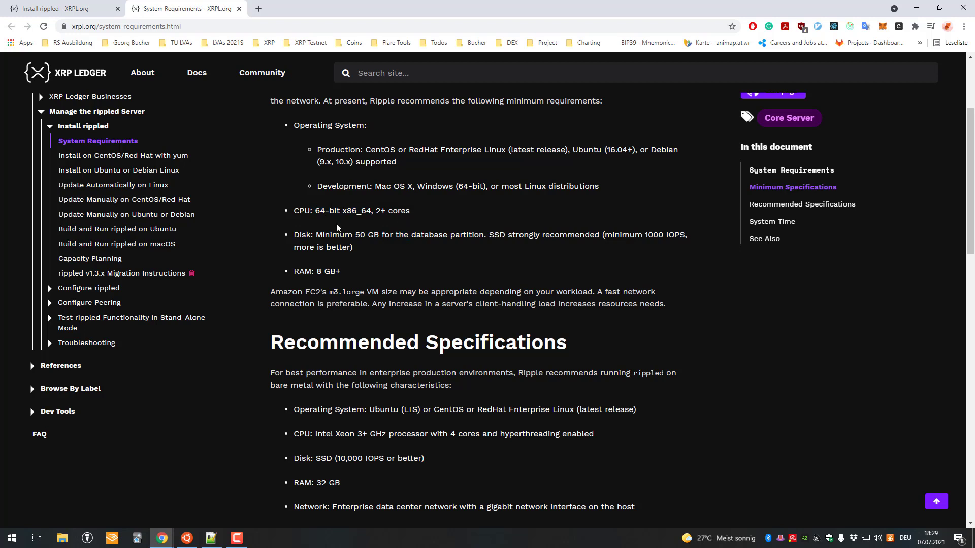
mouse_move(372, 199)
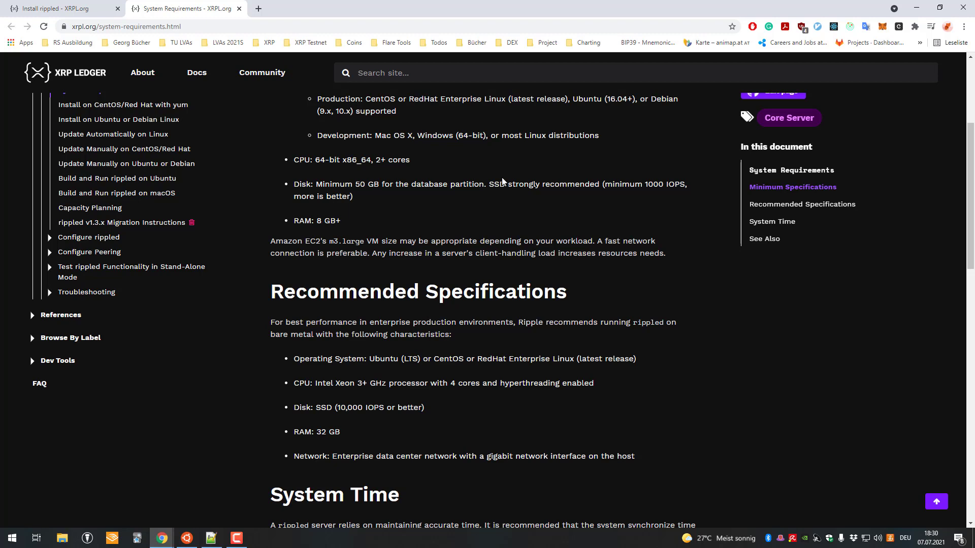
double_click(496, 183)
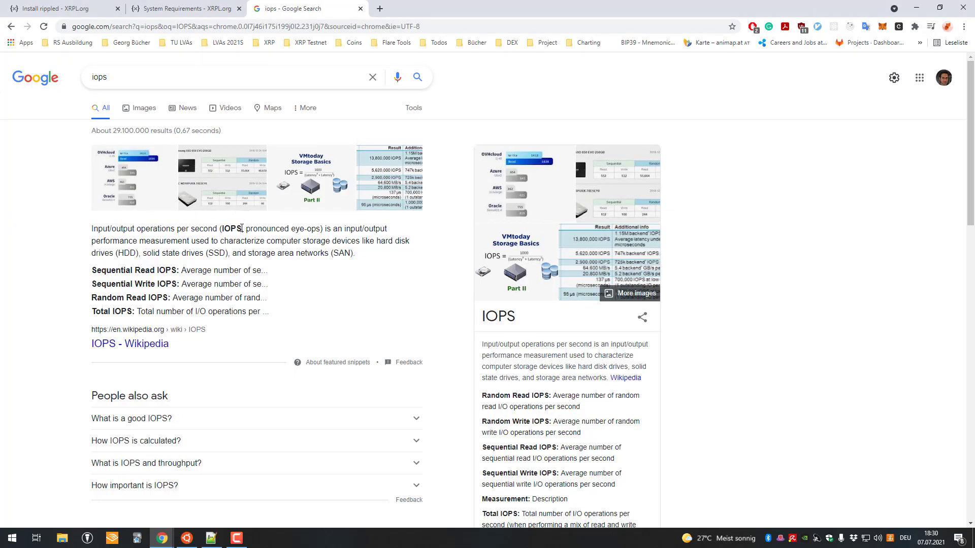
Select the 'eye-ops' pronunciation, then return to the Install rippled overview tab
double_click(305, 228)
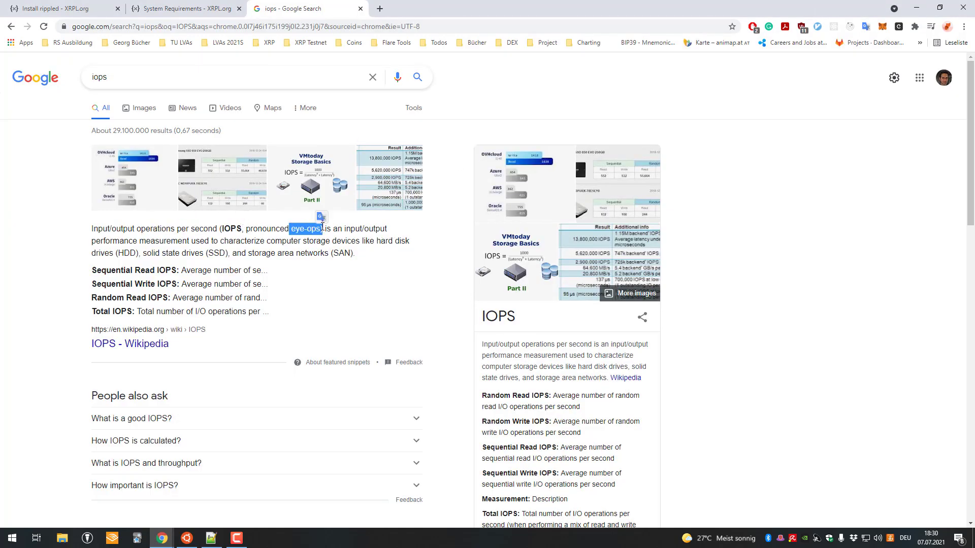
left_click(59, 8)
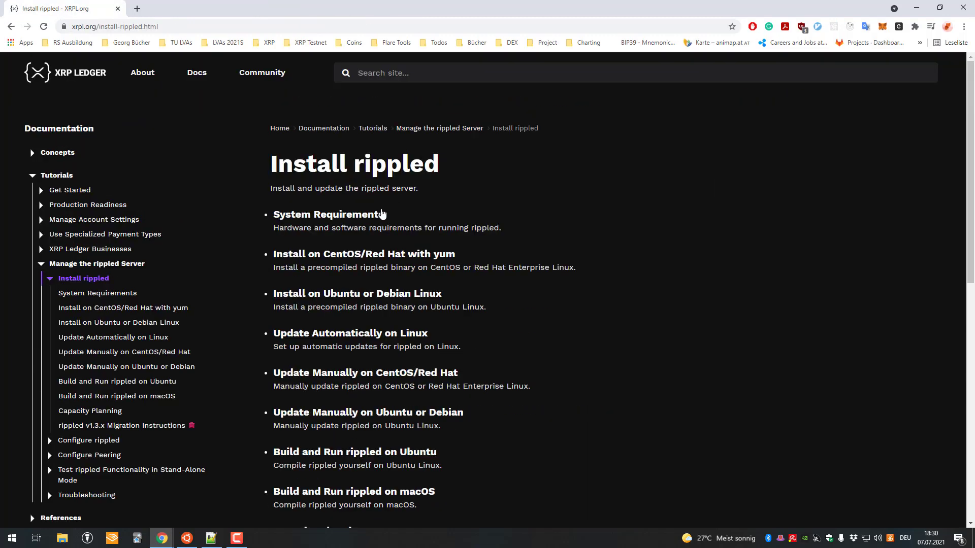
Scroll down and open the Install on Ubuntu or Debian Linux guide
scroll("down", 3)
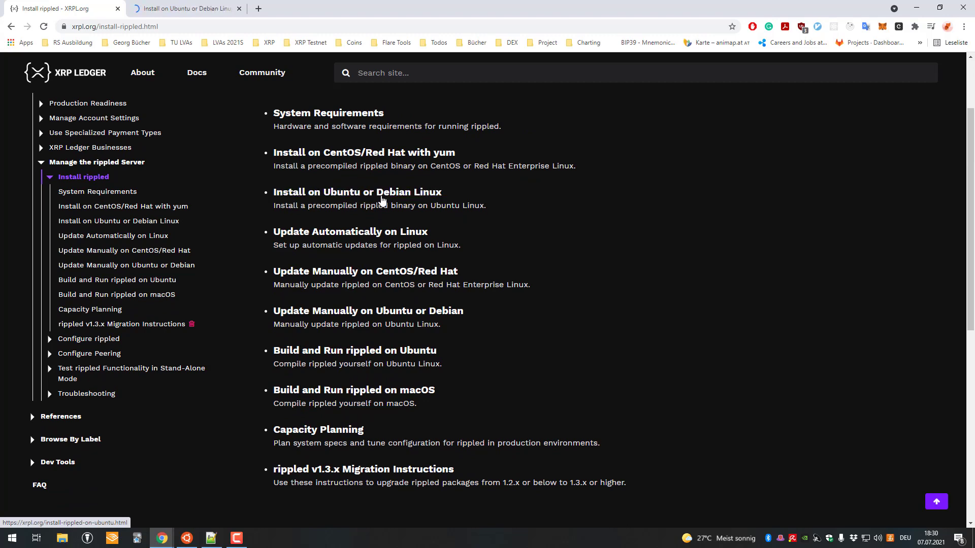
left_click(357, 191)
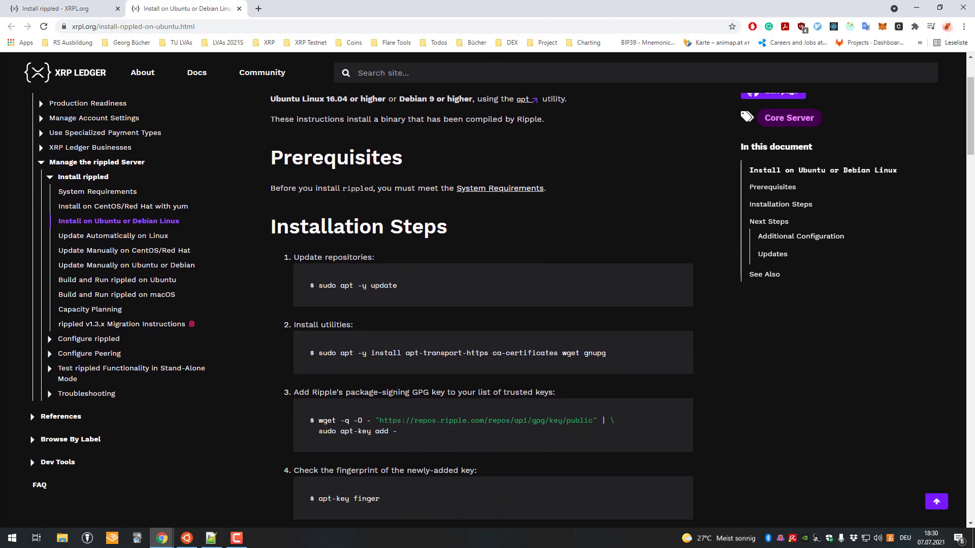
mouse_move(214, 498)
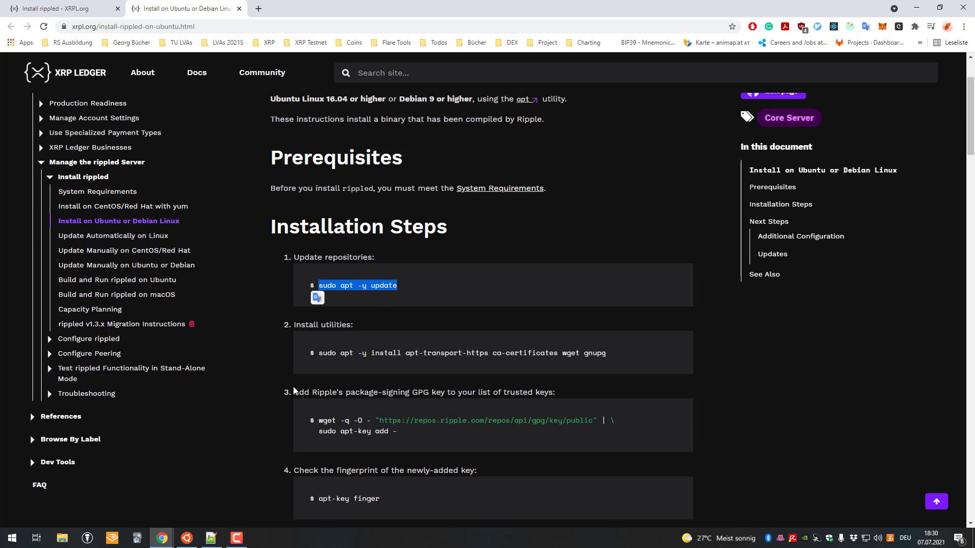
Run 'sudo apt -y update' in the terminal and copy the utilities install command
left_click(186, 538)
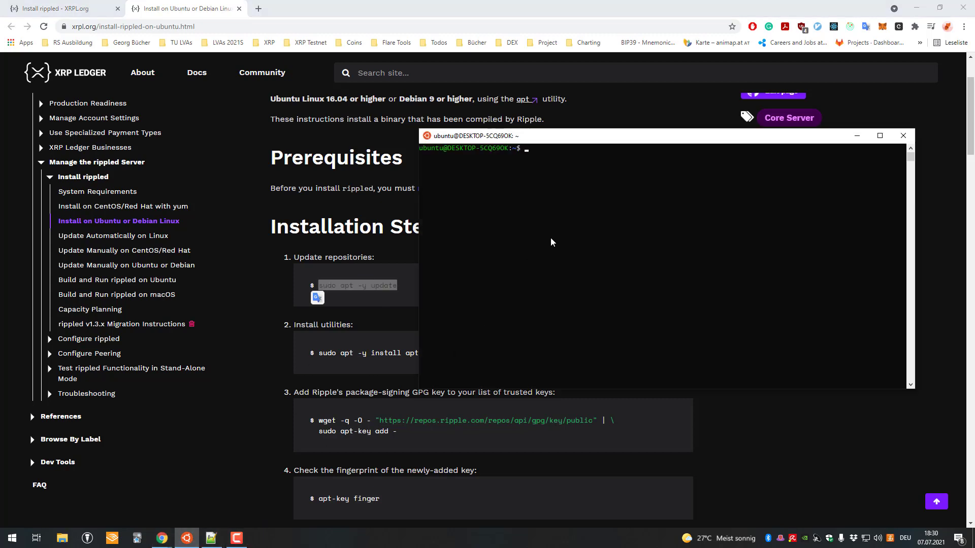
type("sudo apt")
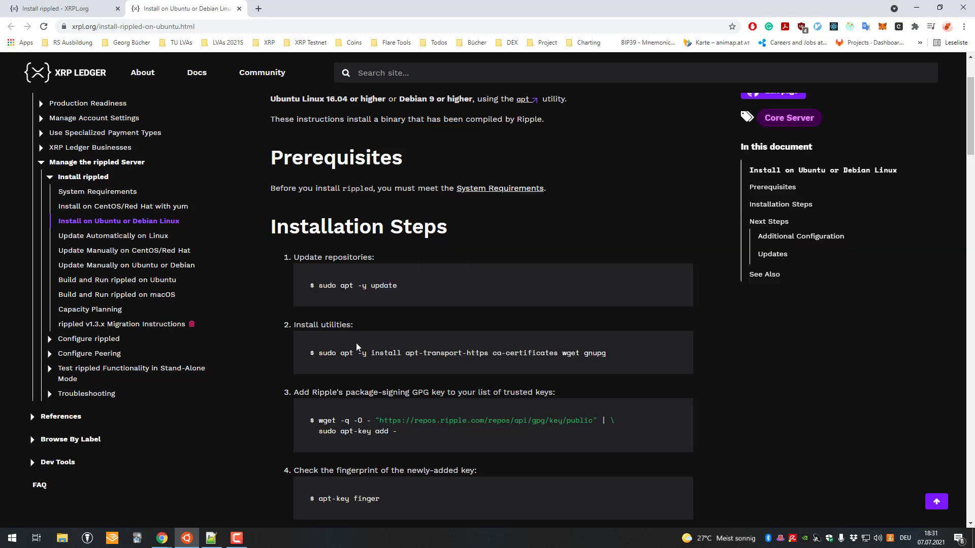
left_click_drag(319, 353, 605, 353)
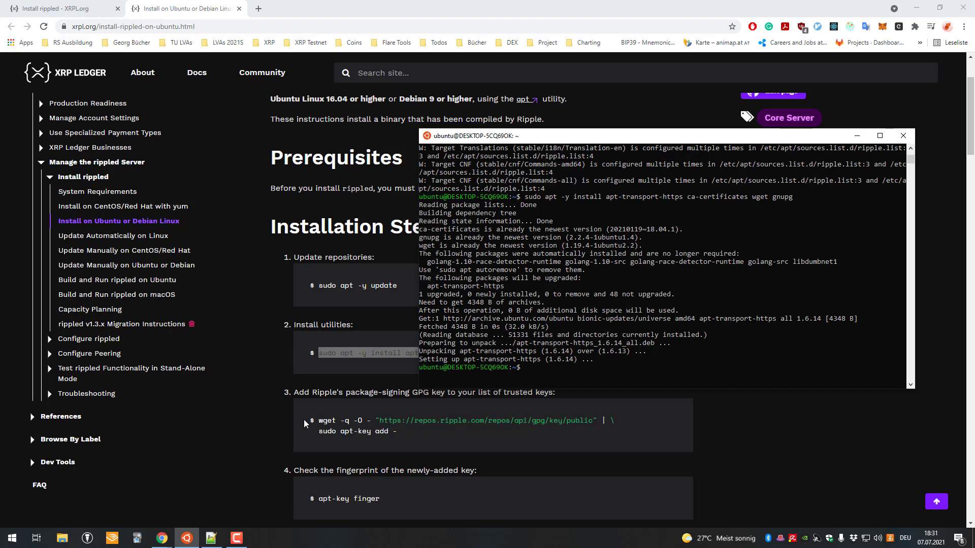
Copy Ripple's signing-key command from the guide and run it in the terminal
left_click(903, 136)
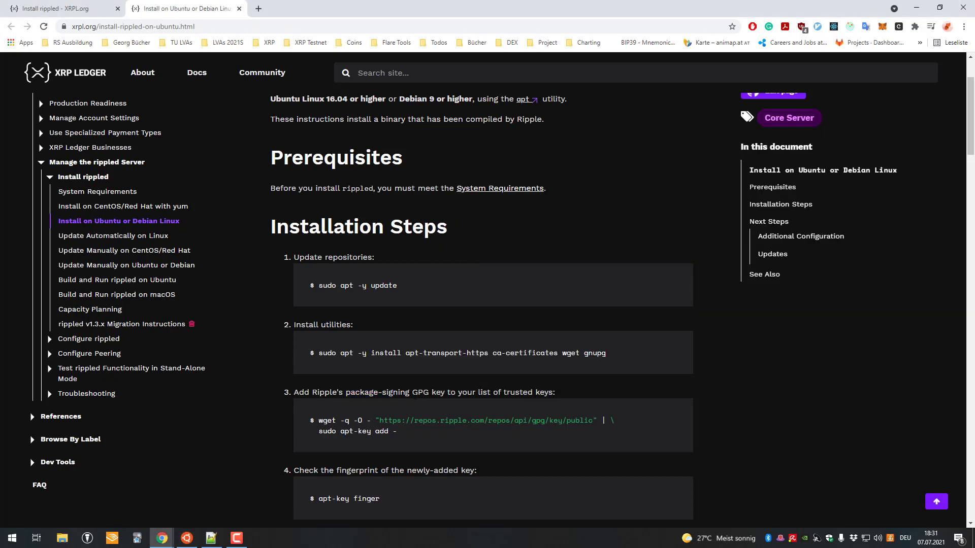
left_click_drag(317, 420, 398, 432)
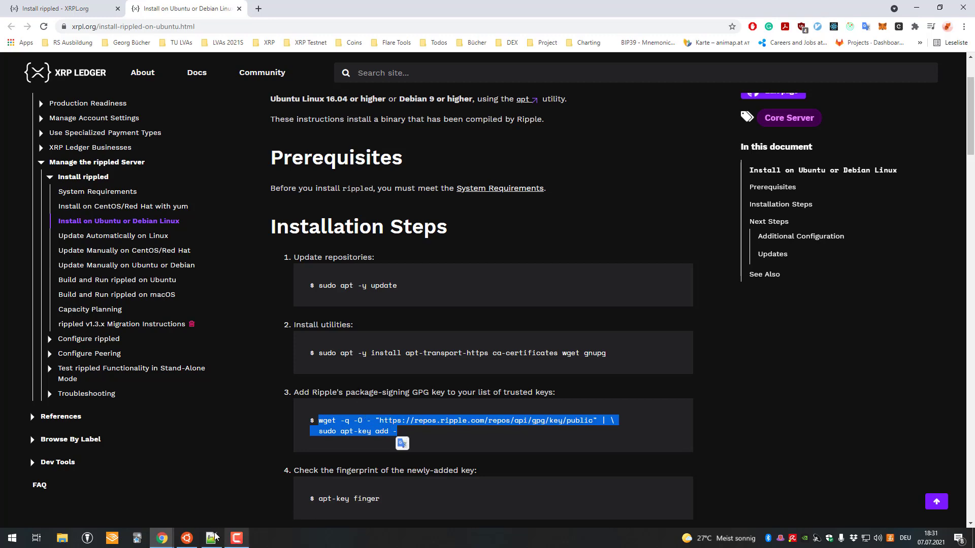
left_click(186, 538)
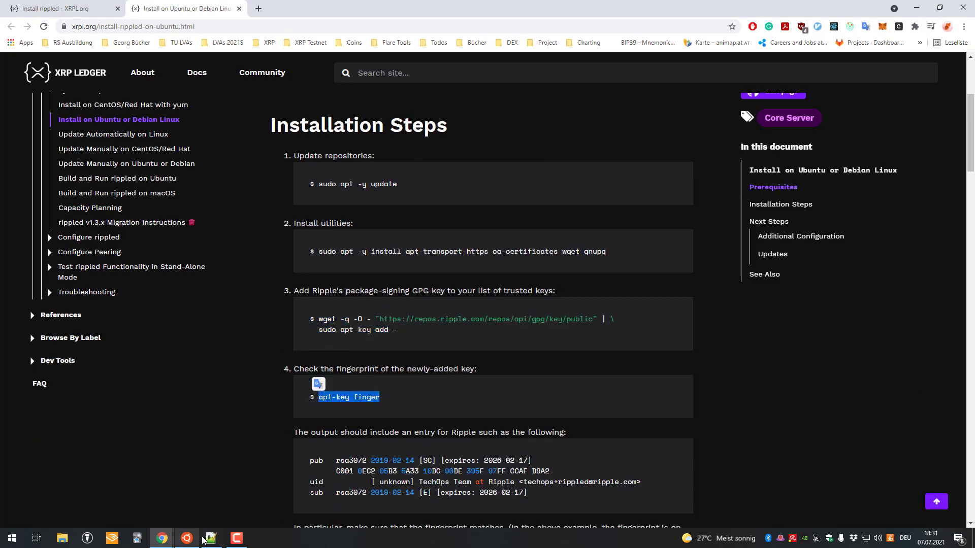
left_click(186, 538)
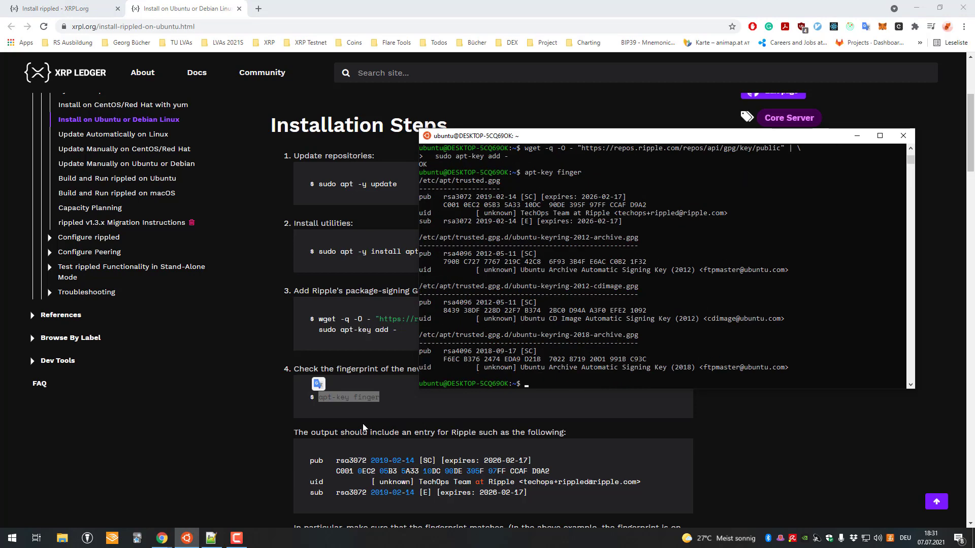
mouse_move(487, 312)
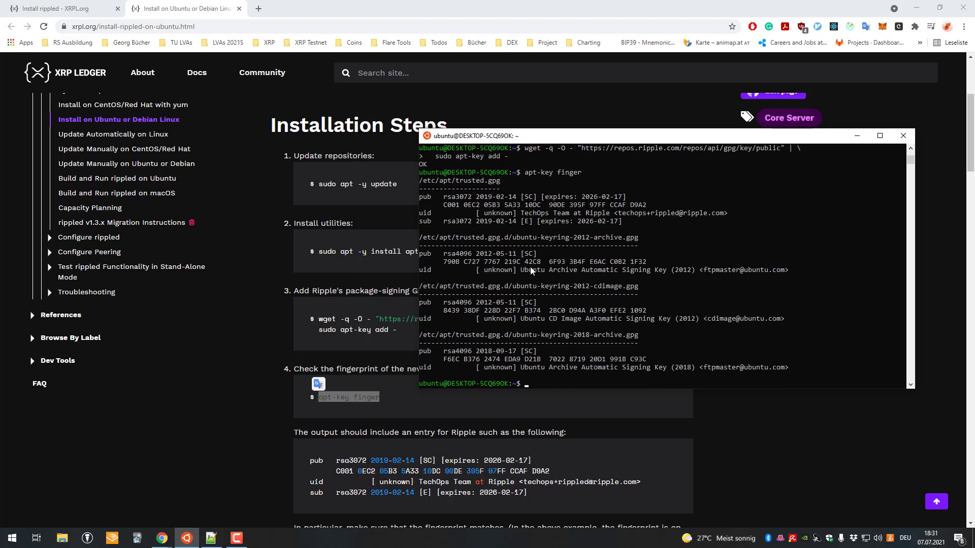
mouse_move(563, 343)
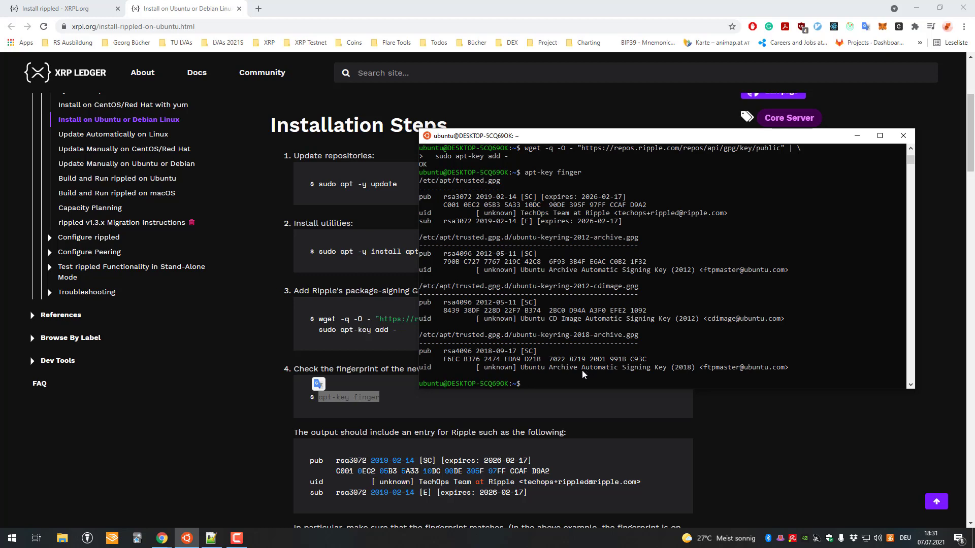
mouse_move(567, 328)
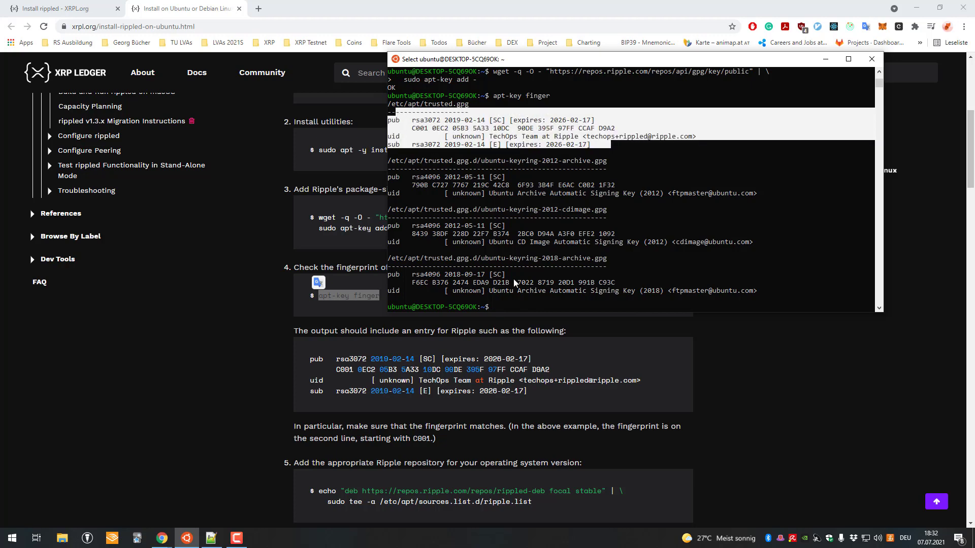
Paste and run the echo command writing the focal stable repository to ripple.list
scroll("down", 3)
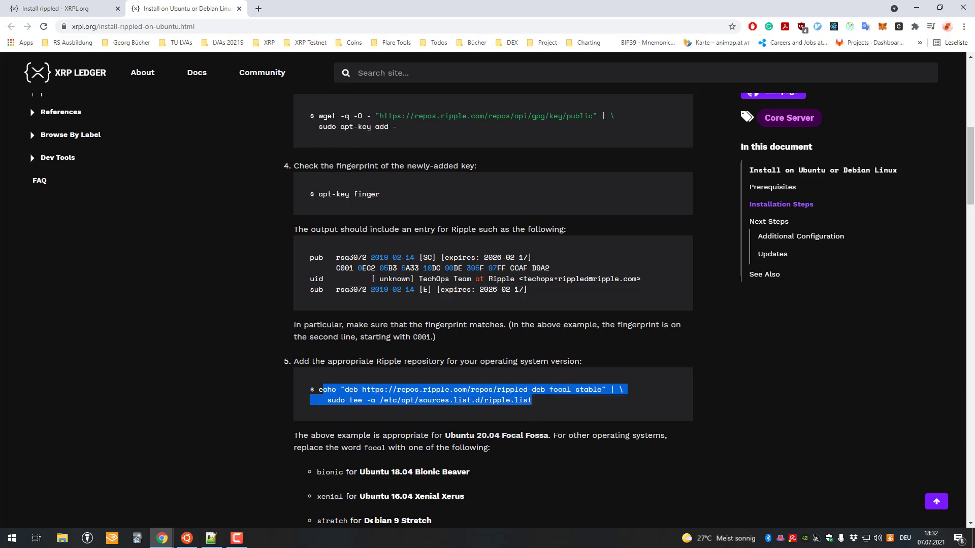
mouse_move(243, 515)
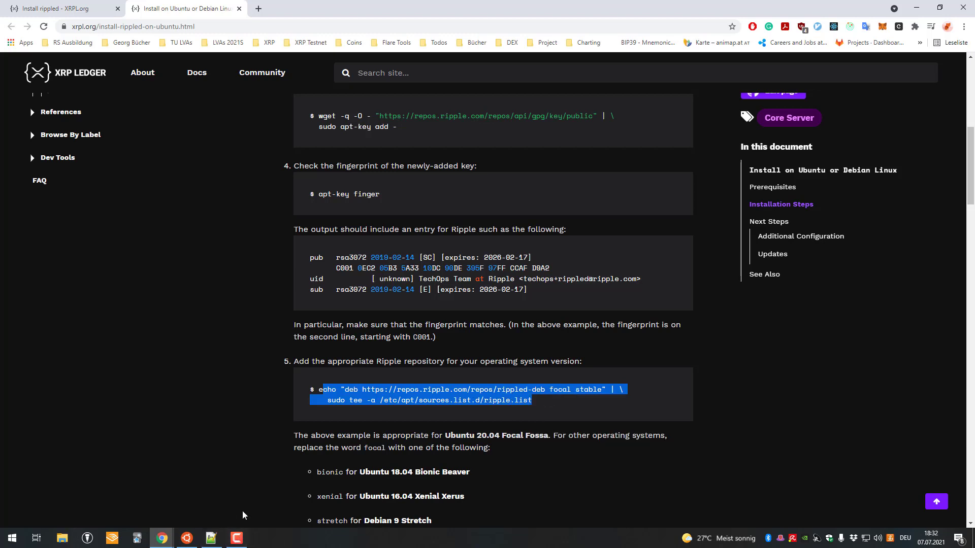
left_click(186, 537)
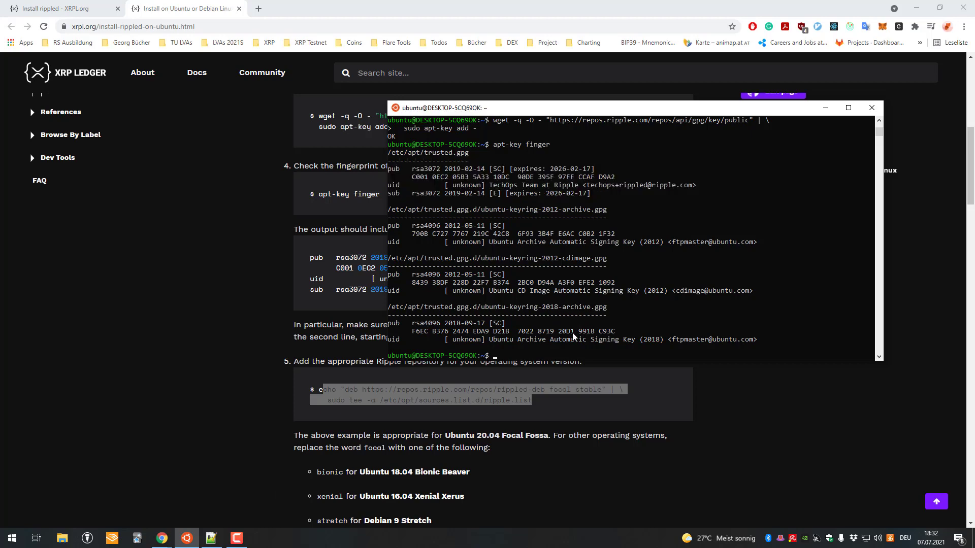
left_click(870, 107)
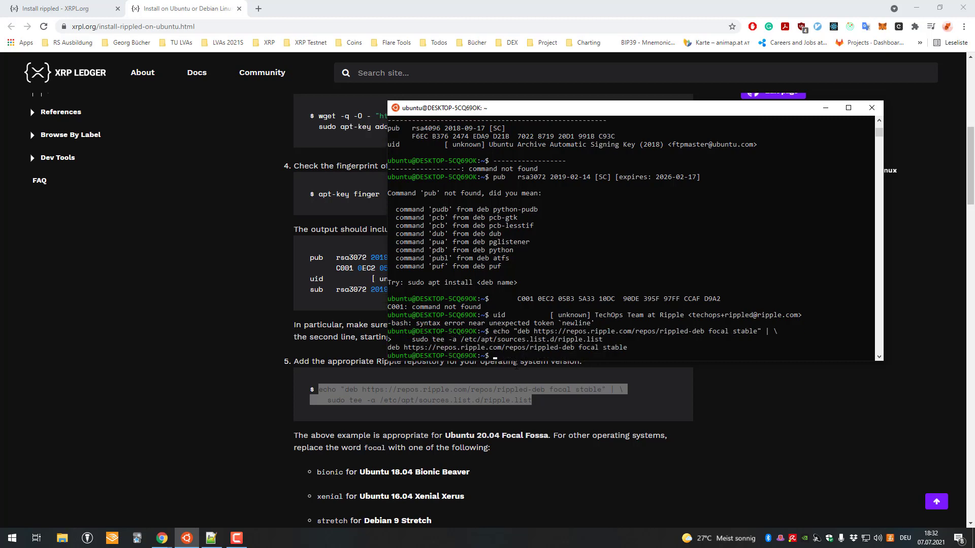
scroll("down", 3)
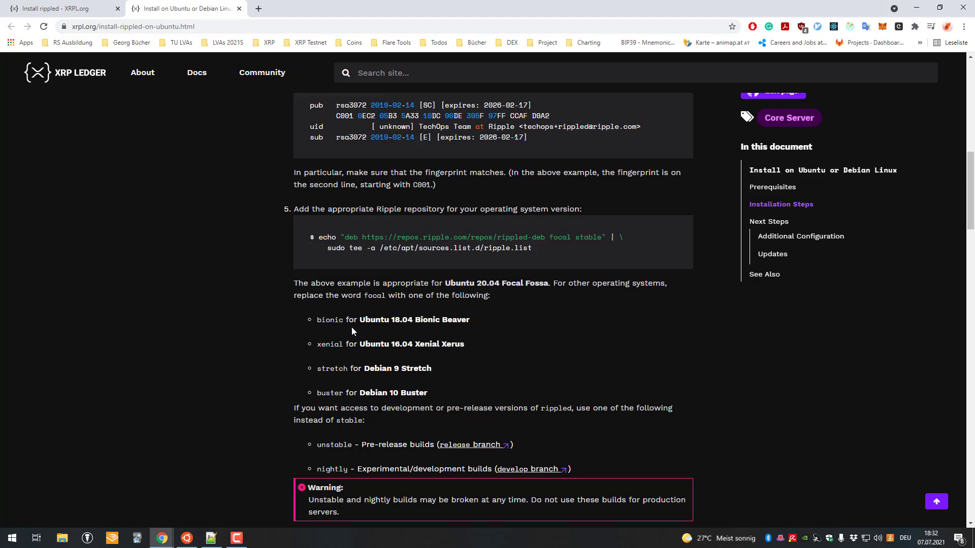
mouse_move(286, 546)
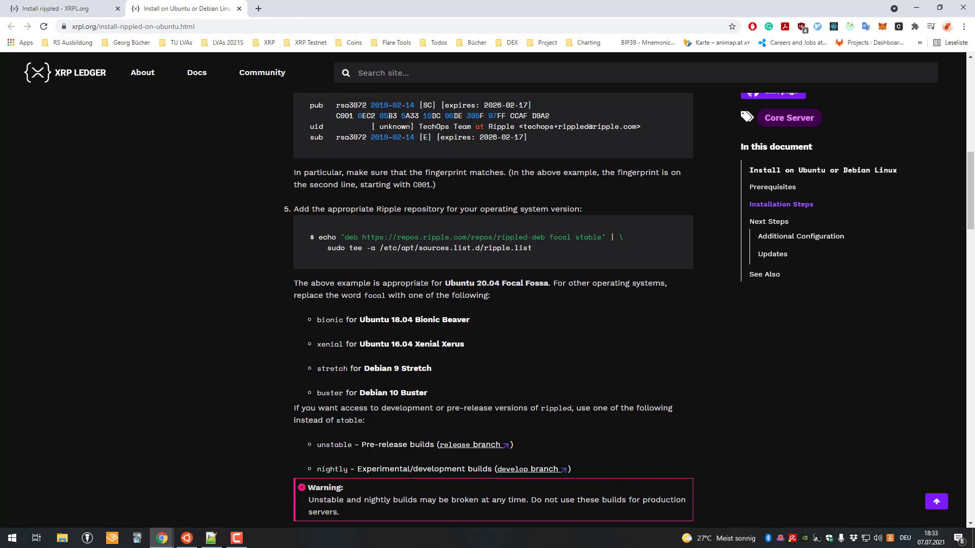
scroll("down", 3)
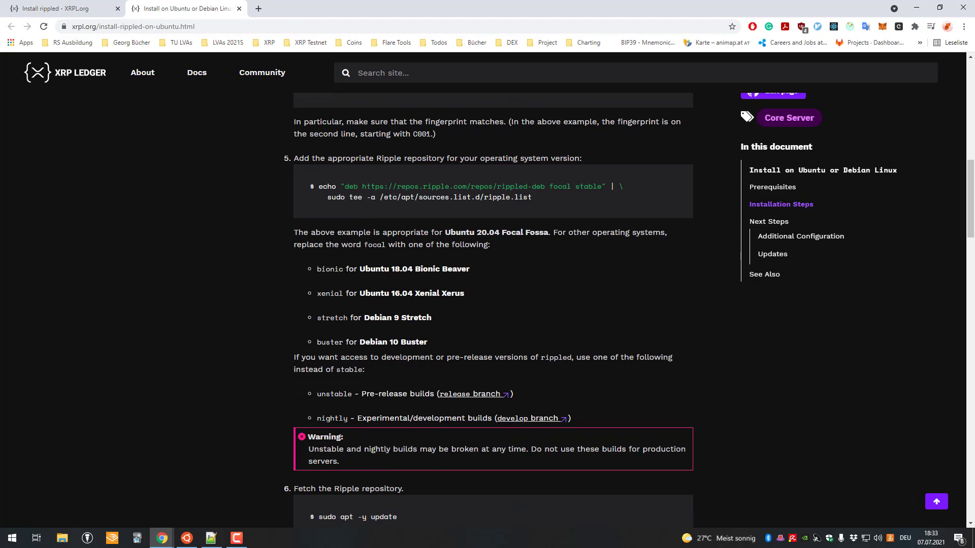
scroll("down", 3)
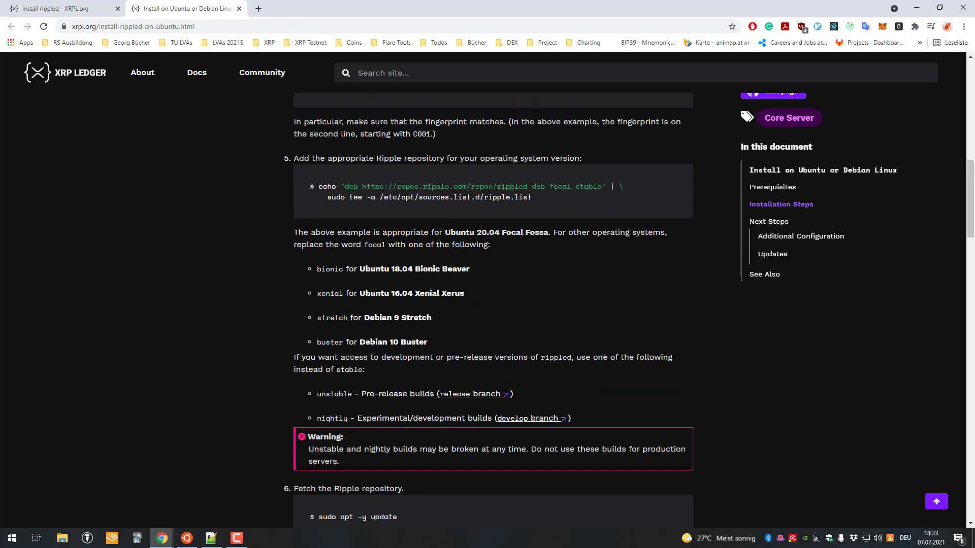
double_click(330, 269)
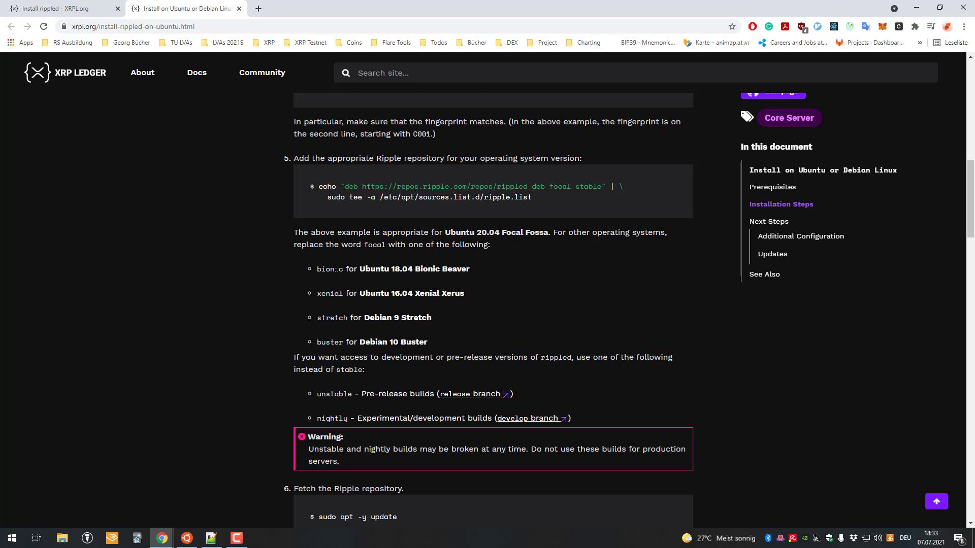
Run lsb_release -a to show Ubuntu 18.04.3 LTS, codename bionic
left_click_drag(334, 268, 448, 268)
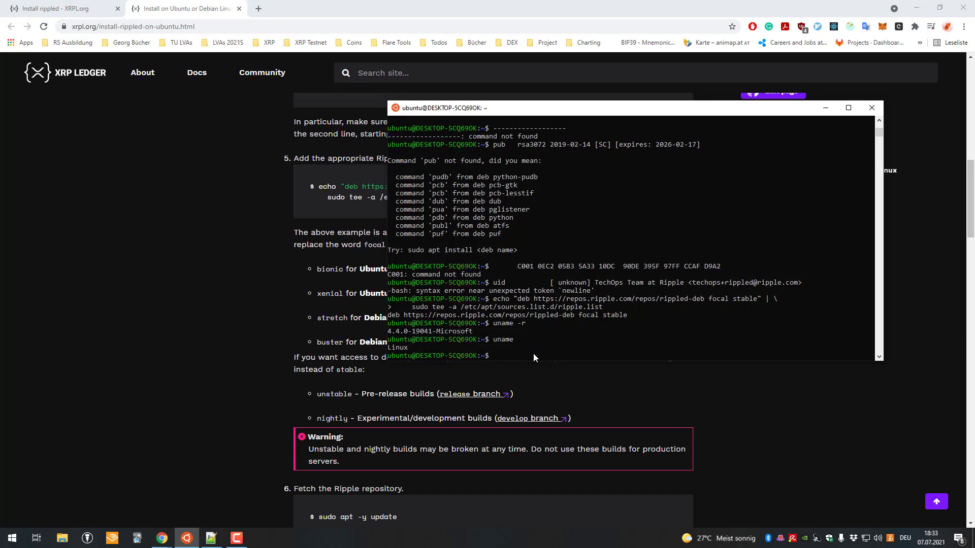
mouse_move(435, 282)
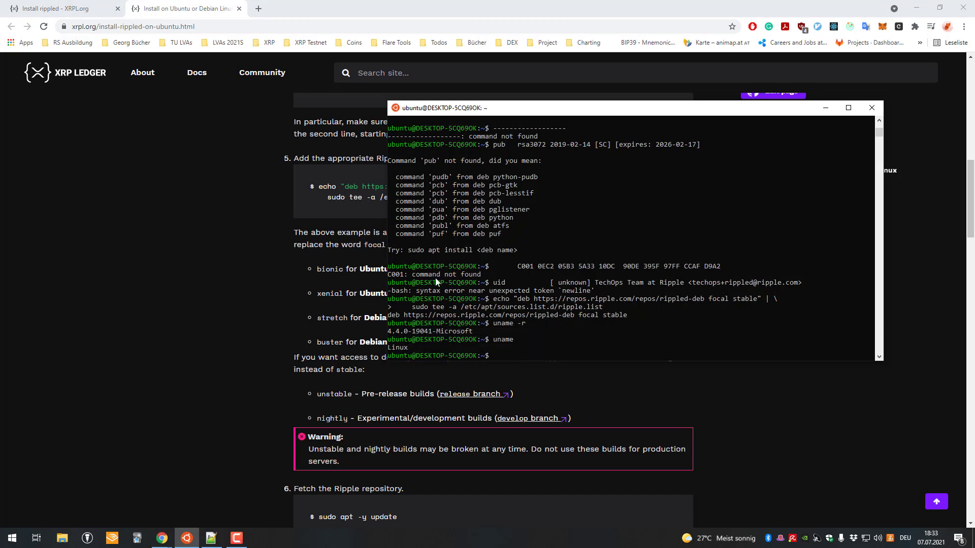
mouse_move(884, 284)
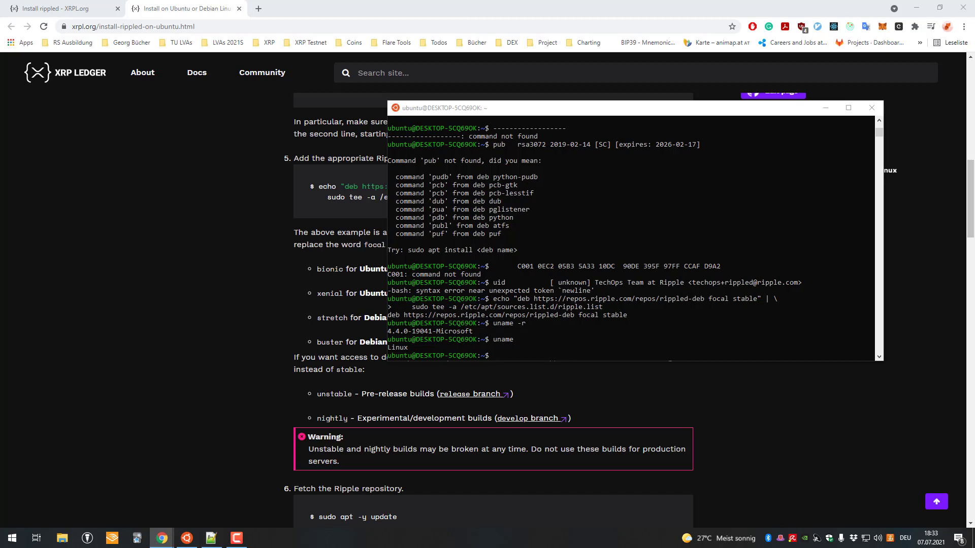
mouse_move(703, 232)
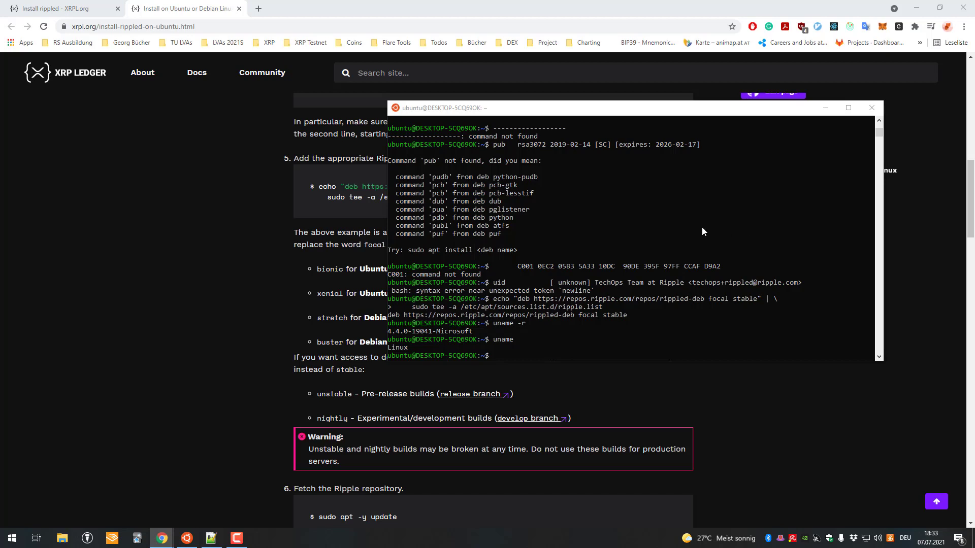
type("lsb_release -a")
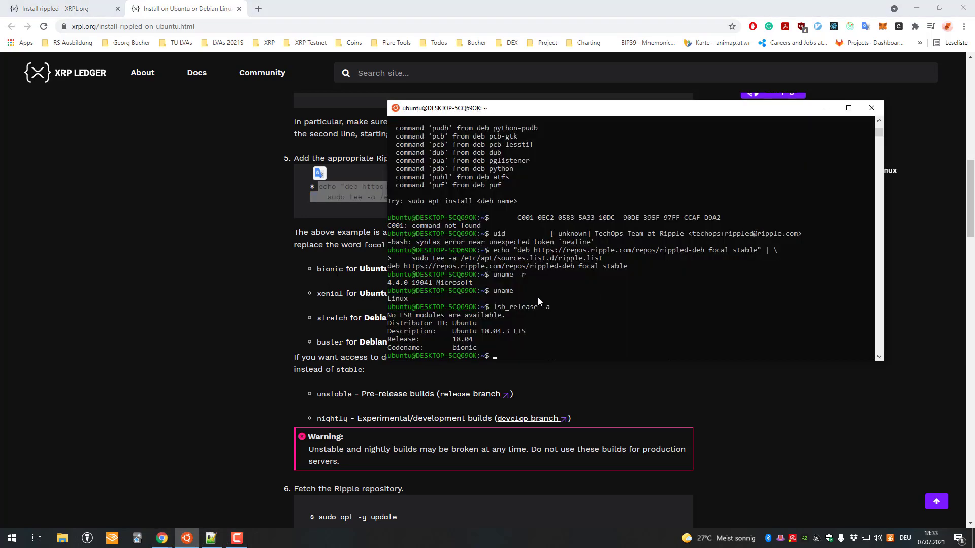
right_click(335, 186)
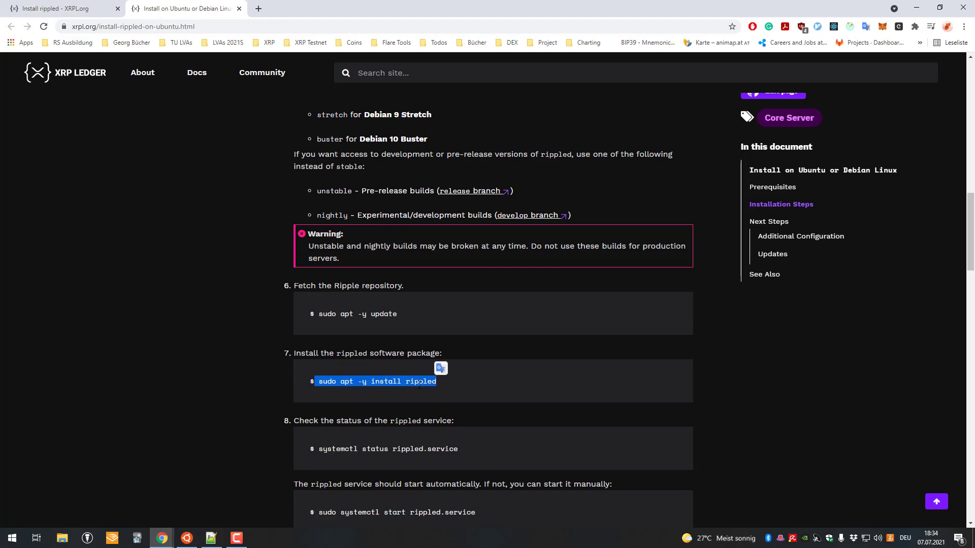
Run 'sudo apt -y install rippled' in the terminal, upgrading to 1.7.2-1
left_click(185, 538)
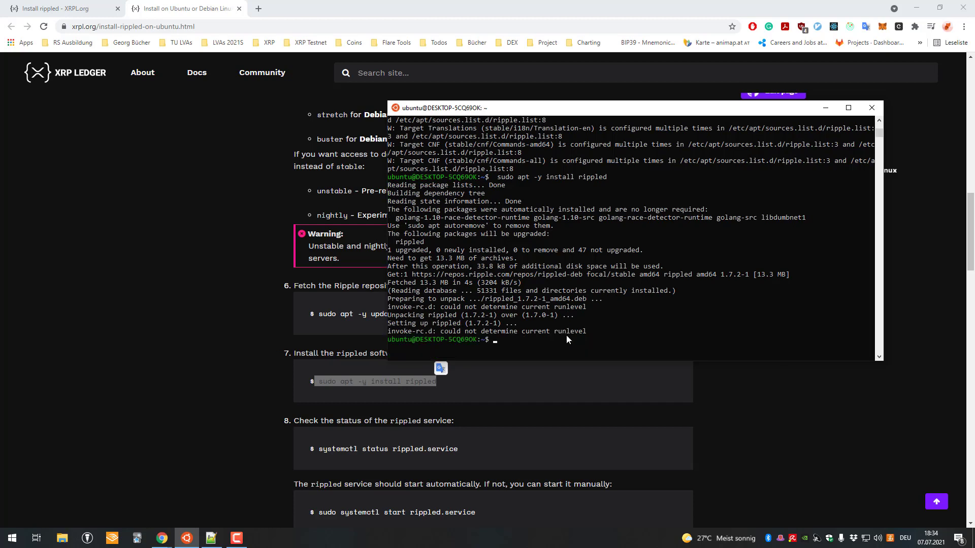
scroll("down", 3)
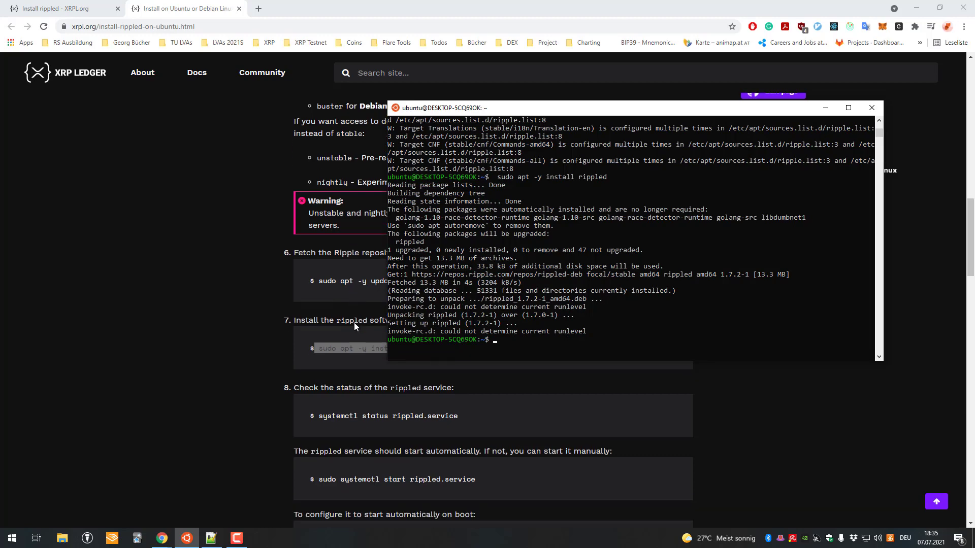
Run systemctl status and start for rippled.service, both failing without systemd
scroll("down", 3)
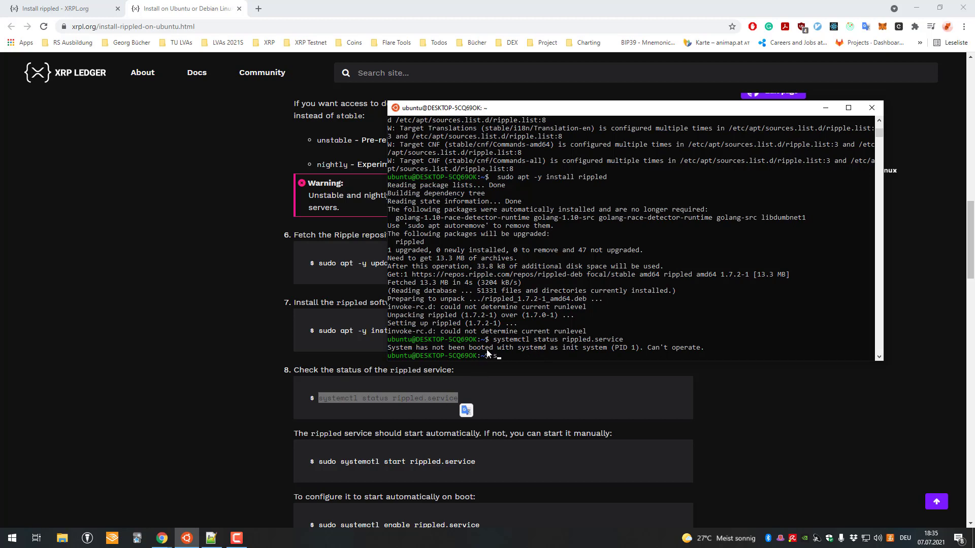
scroll("down", 3)
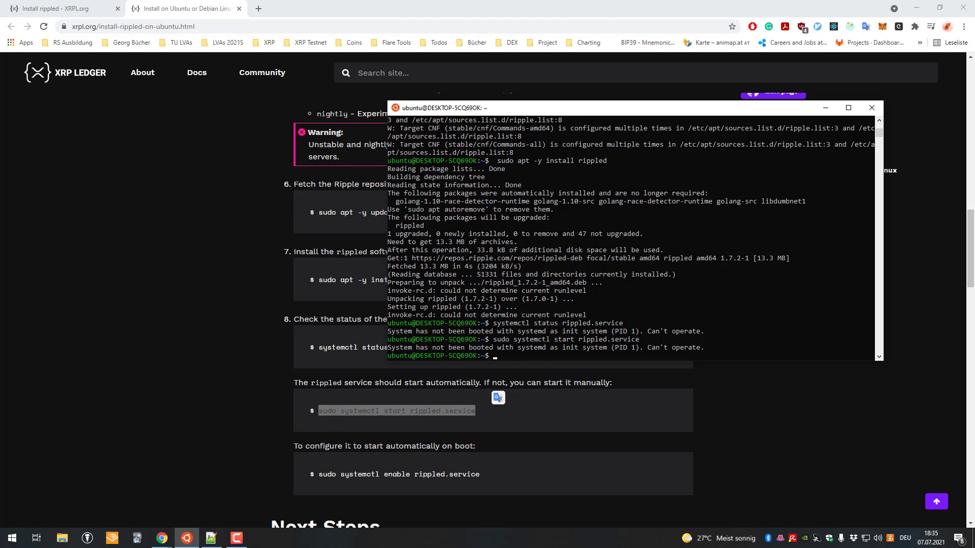
scroll("down", 3)
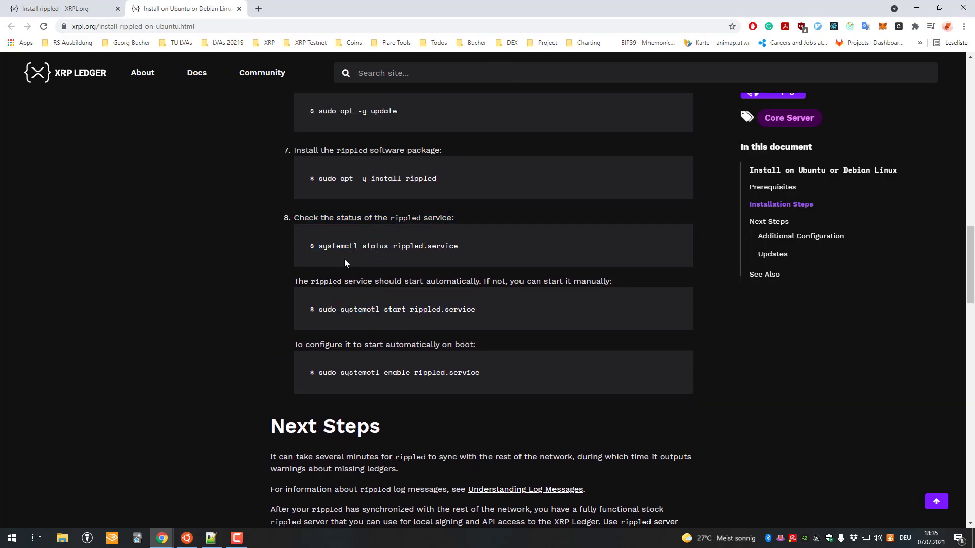
mouse_move(589, 358)
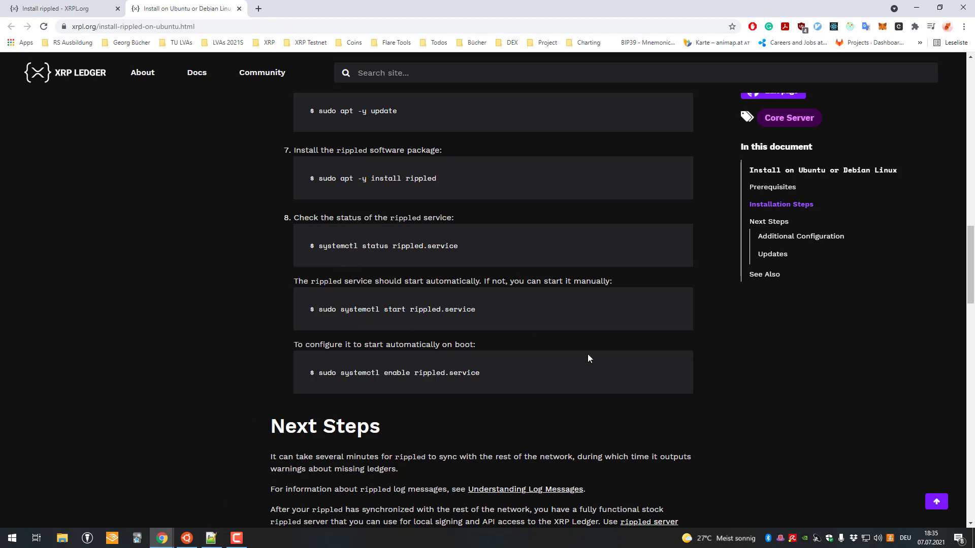
mouse_move(391, 320)
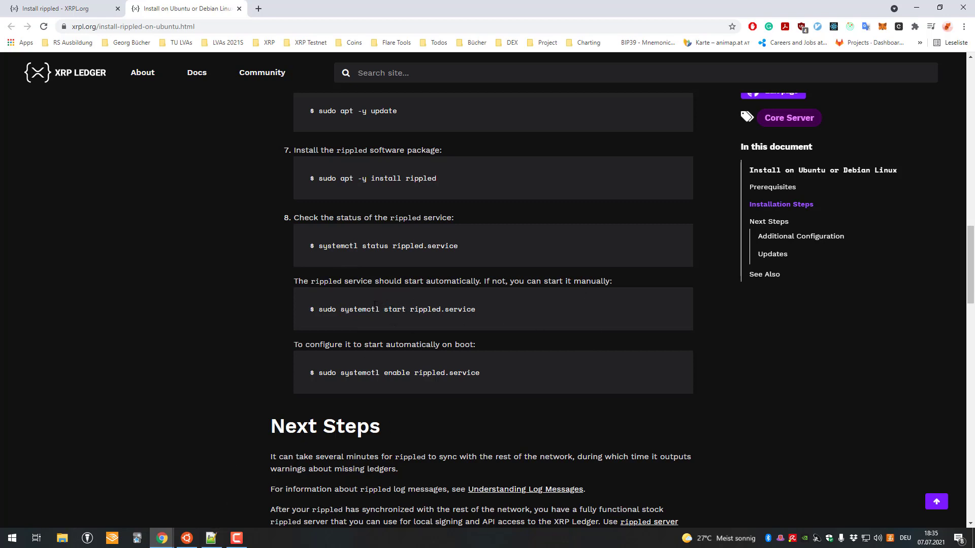
Scroll through Next Steps, Updates and See Also, then list home and change to /etc
scroll("down", 3)
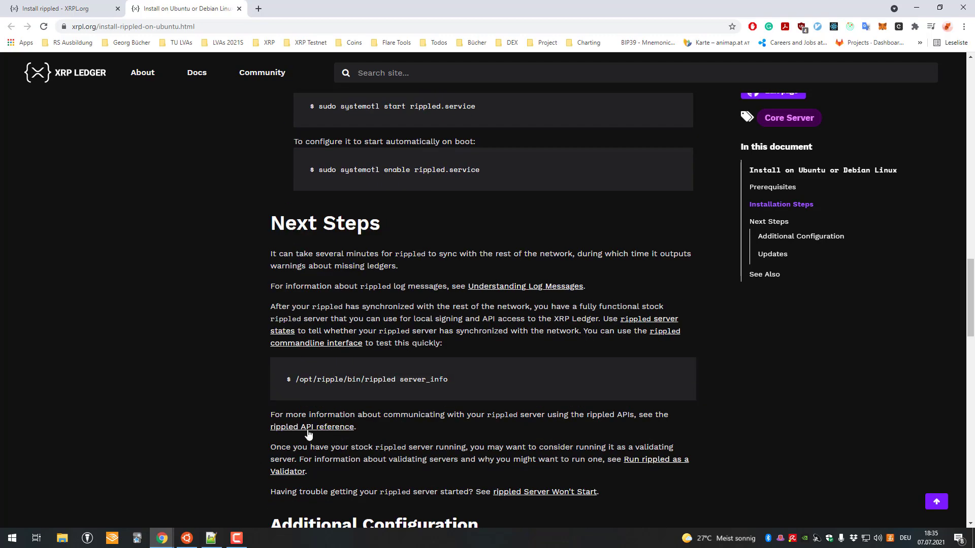
scroll("down", 3)
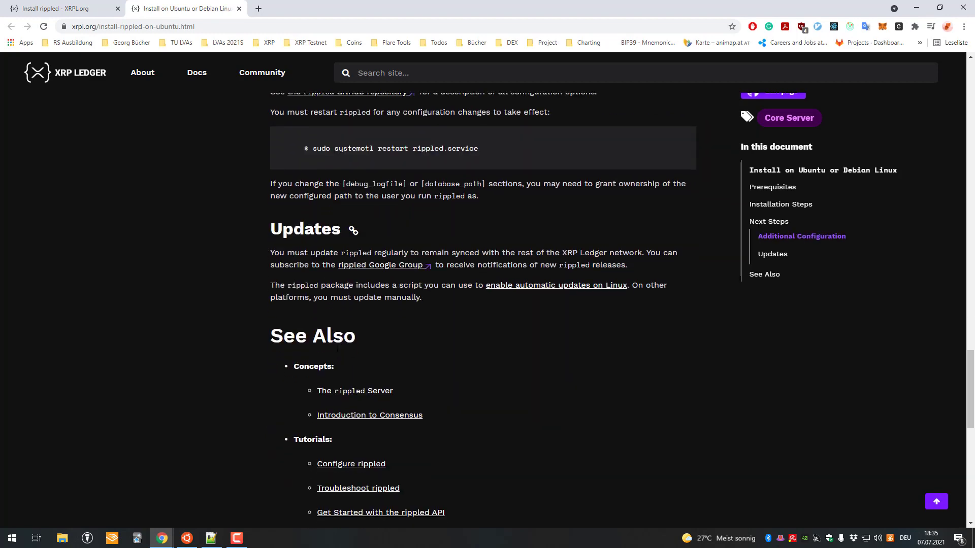
left_click(186, 537)
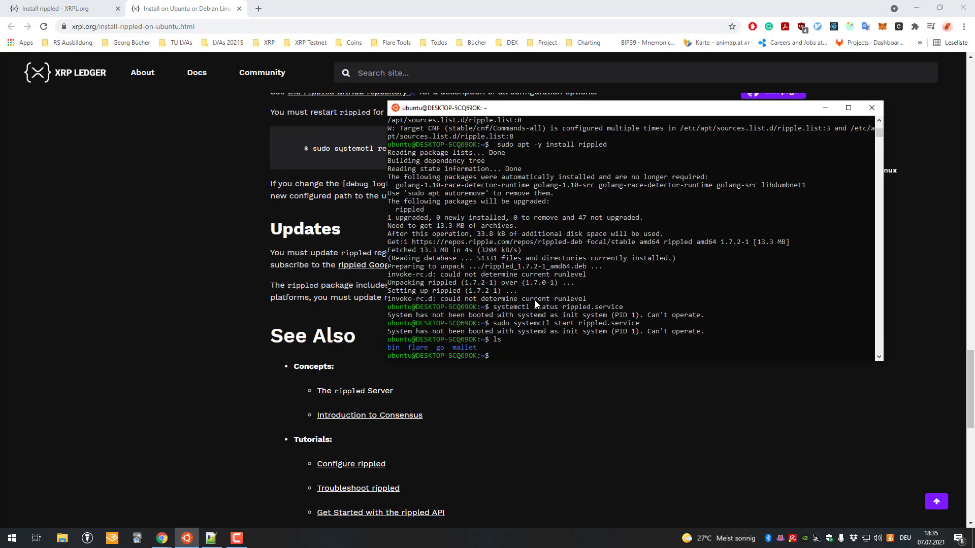
type("cd /etc/")
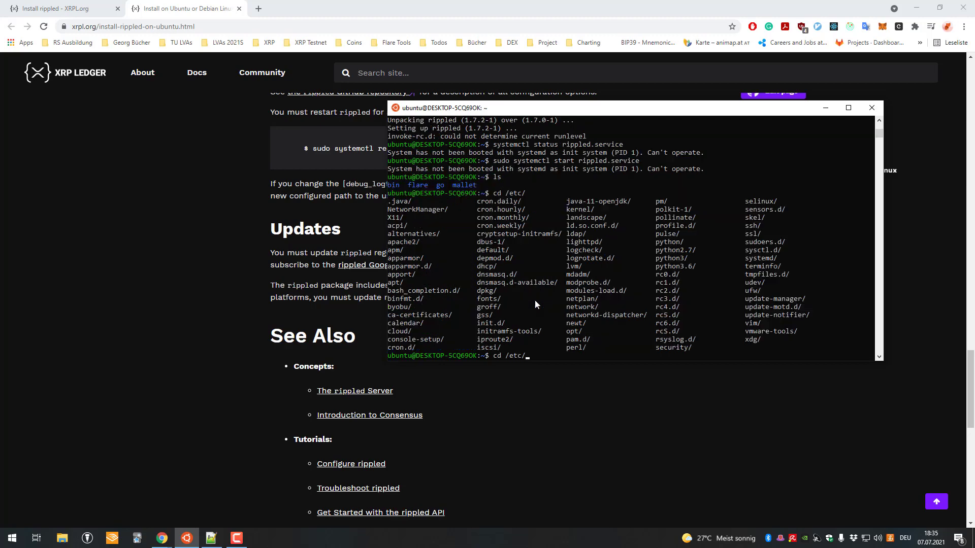
Change into /etc/opt/ripple and open rippled.cfg in vim
type("opt/ripple/")
type("ls")
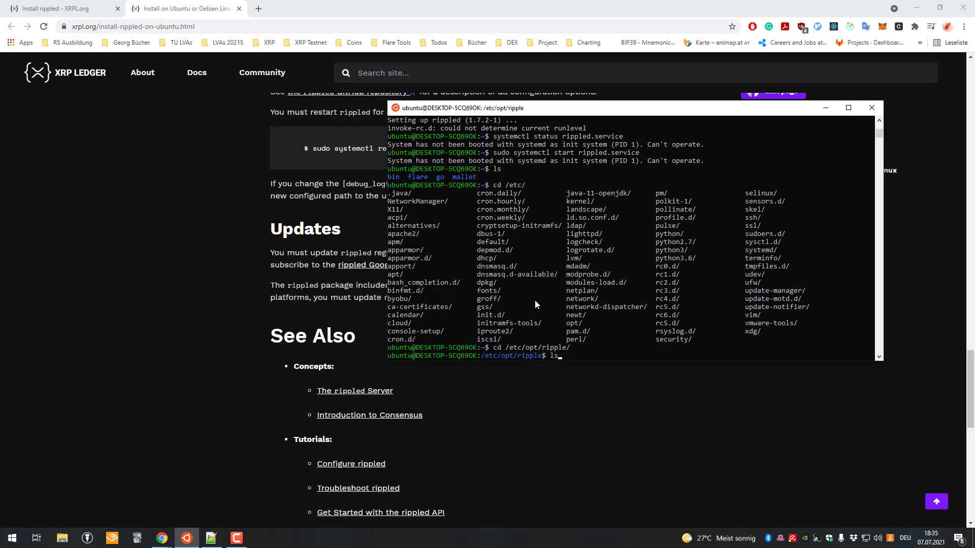
type("vim rippled.cfg")
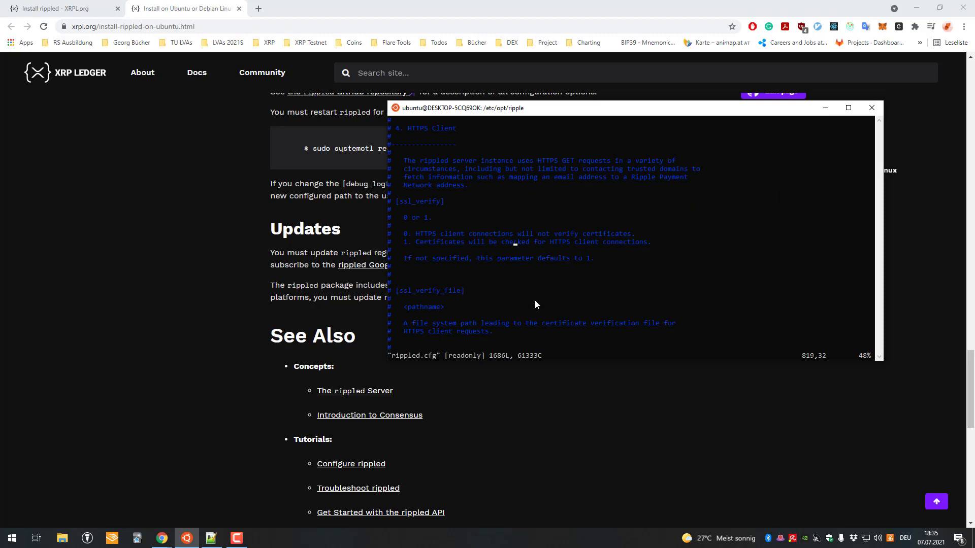
Quit rippled.cfg and open validators.txt in vim instead
key("gg")
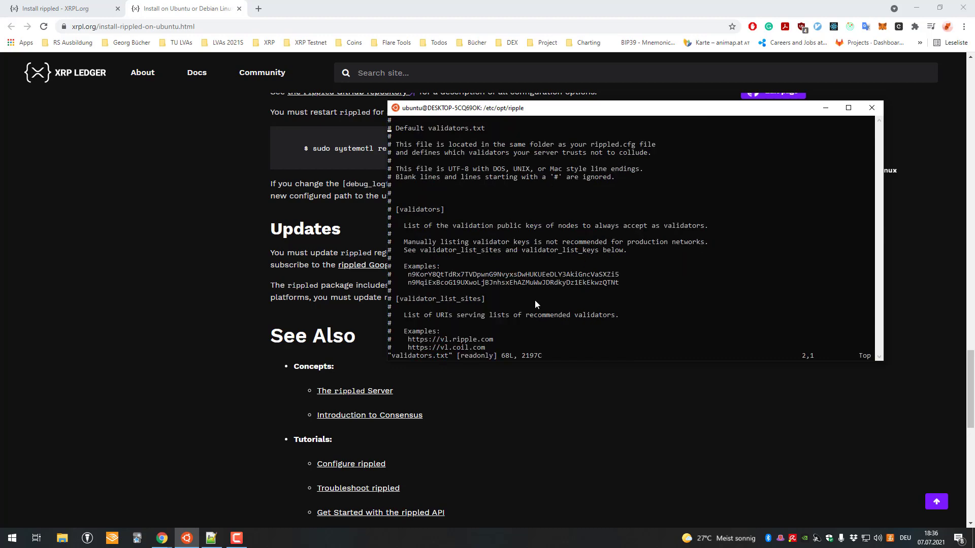
Scroll through the validators and validator_list_sites sections of validators.txt, then quit vim
scroll("down", 3)
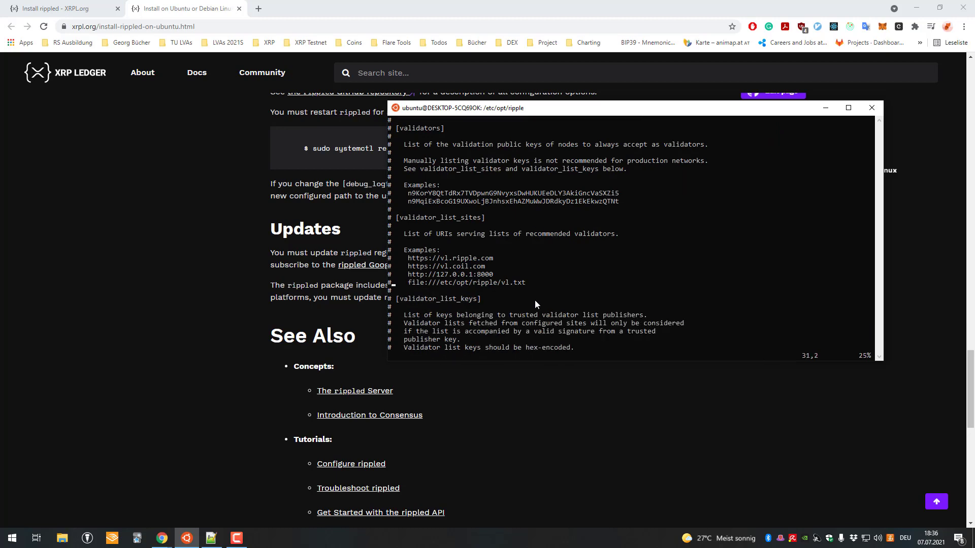
scroll("down", 3)
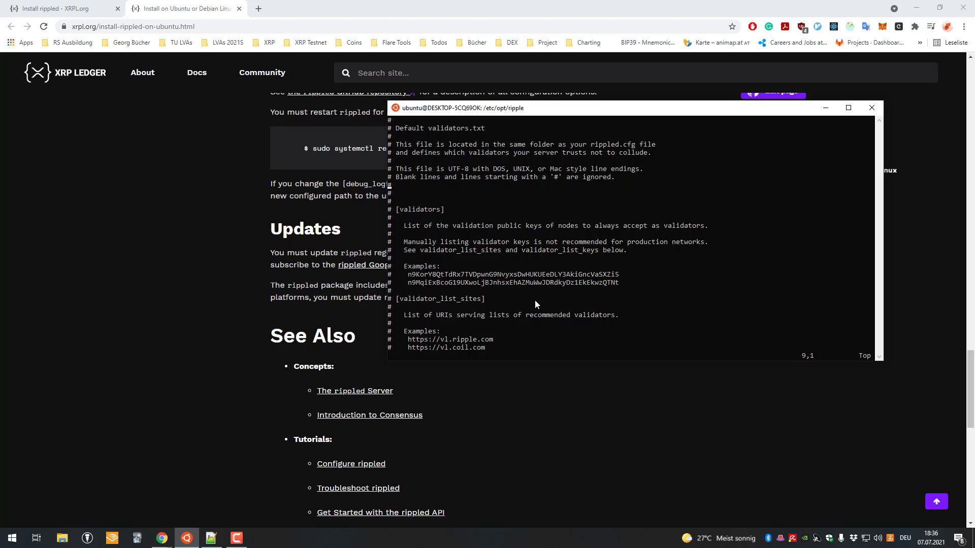
scroll("down", 3)
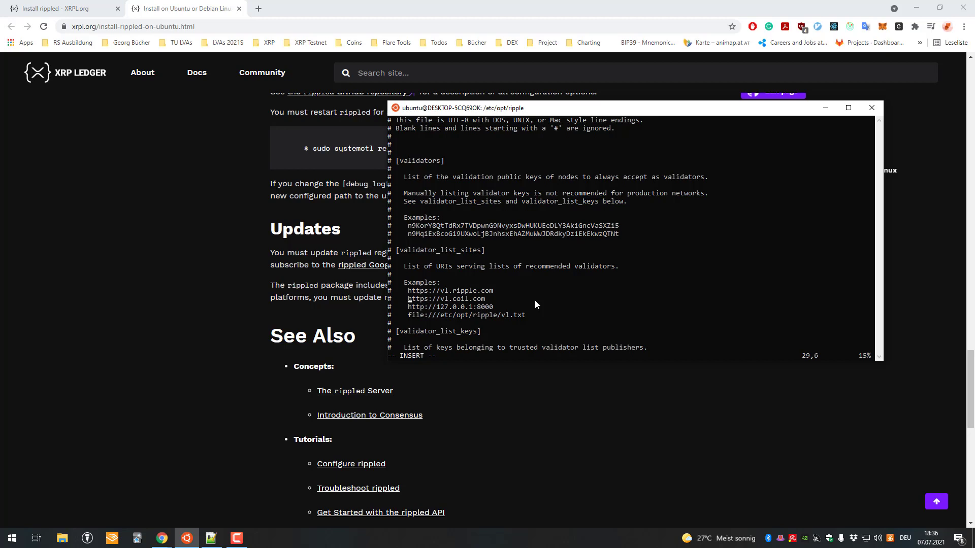
scroll("down", 3)
type("cd")
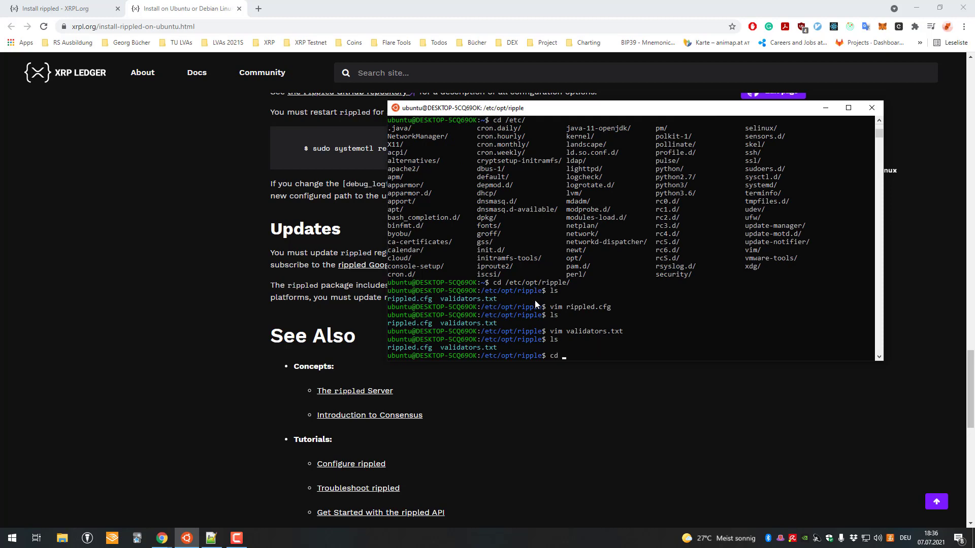
Try services --status-all to list system services, then move to /opt/ripple/bin
type("/bin/")
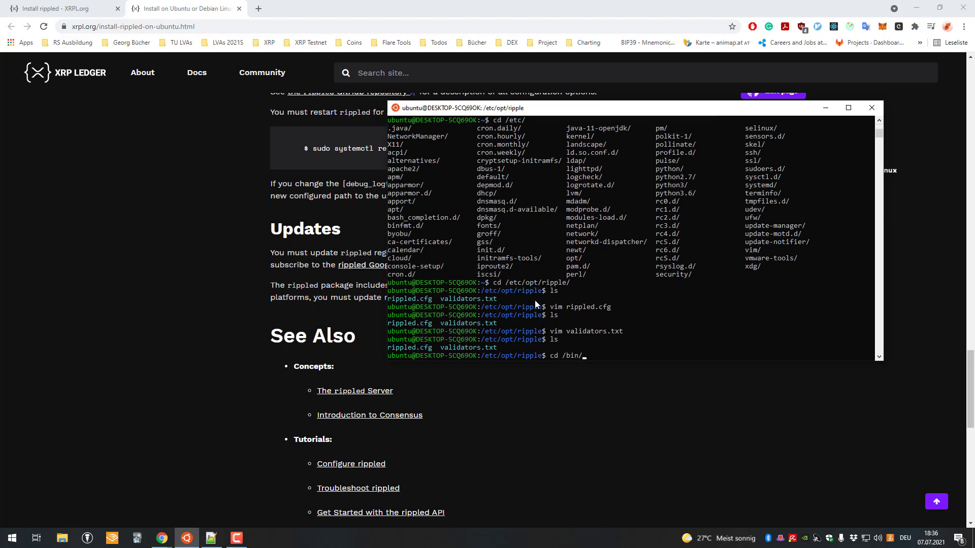
key("Backspace")
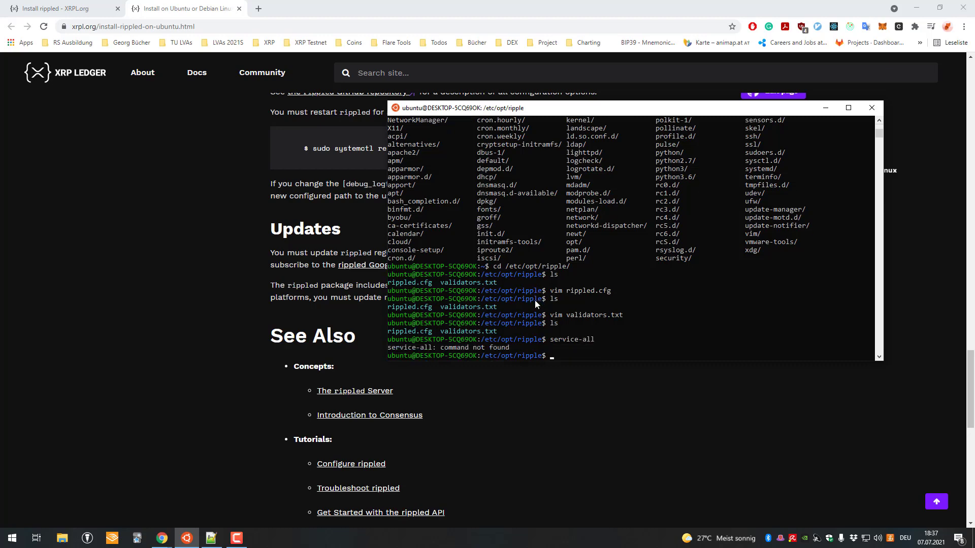
type("services --status-all")
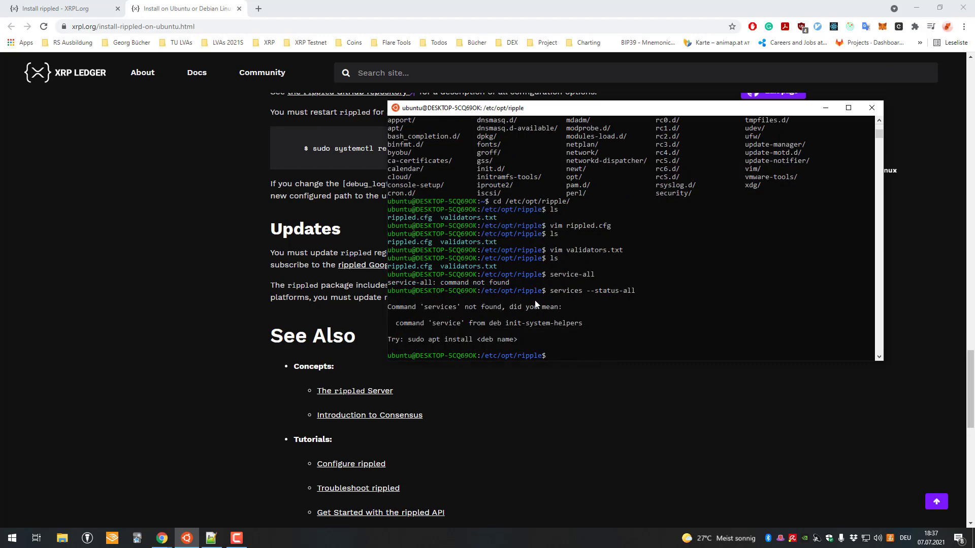
type("ser")
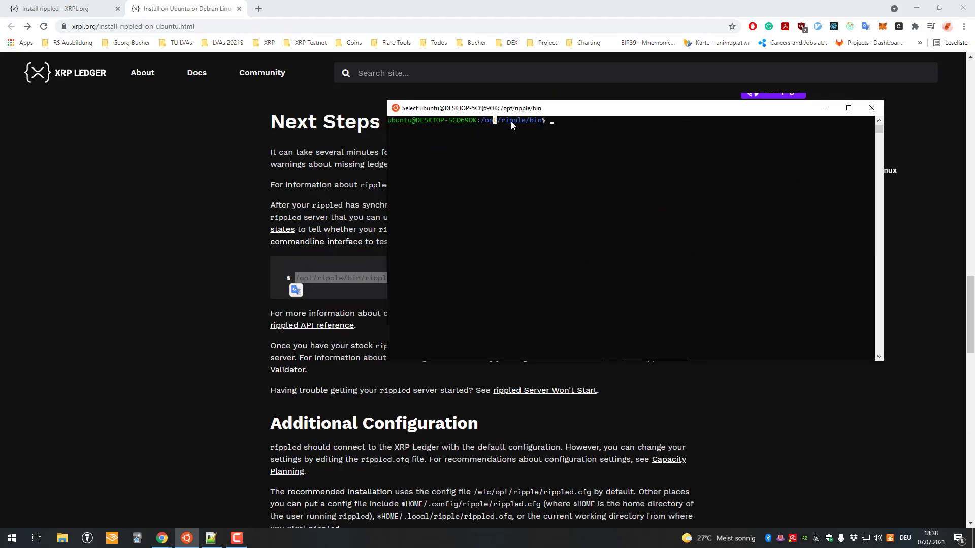
Return to /opt/ripple/bin, list its rippled tools, and start typing sudo ./rippled
type("cd")
type("ls")
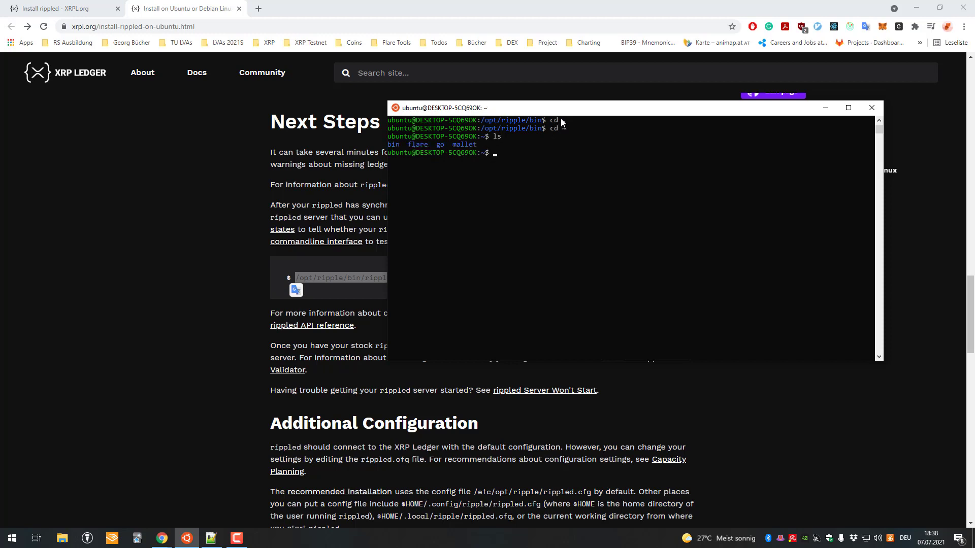
type("cd /")
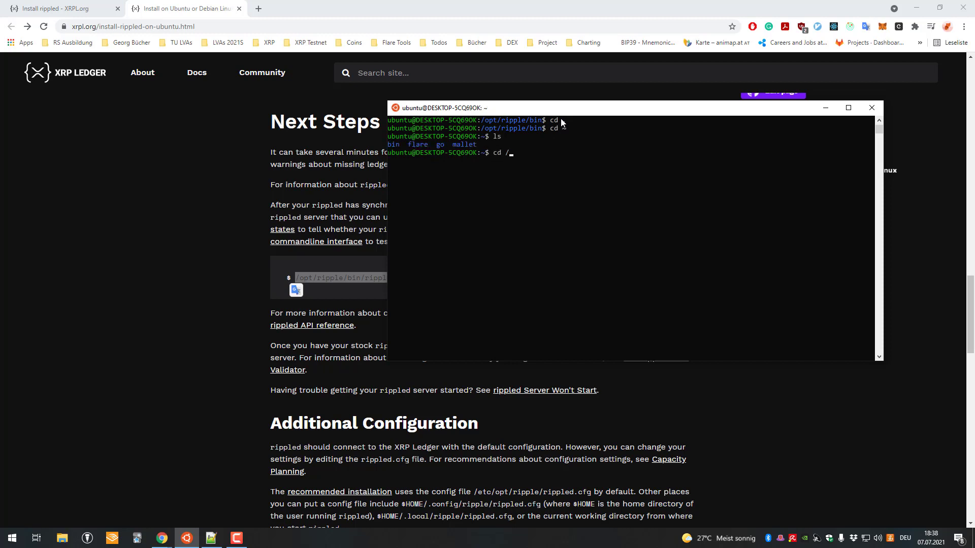
type("opt/ripple/bin")
type("sudo ")
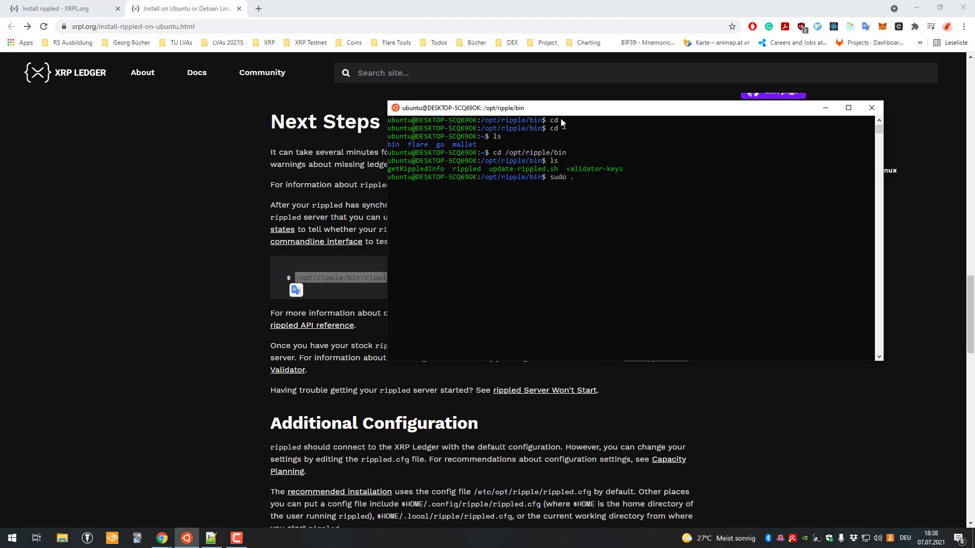
type("./r")
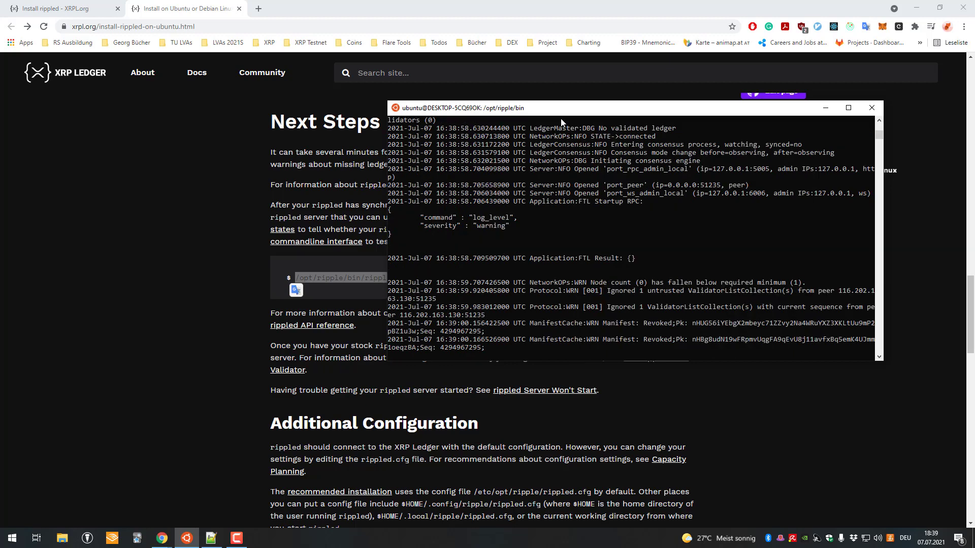
mouse_move(649, 273)
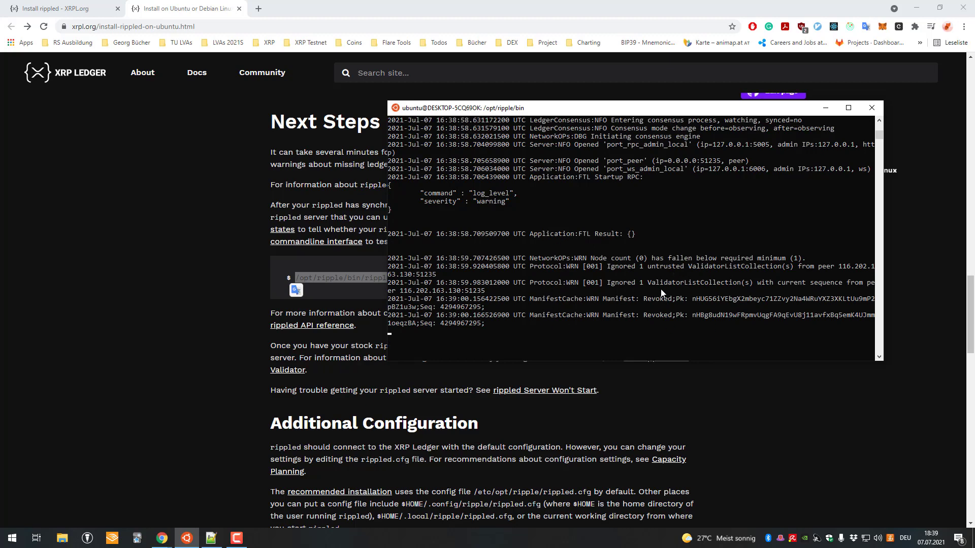
mouse_move(608, 275)
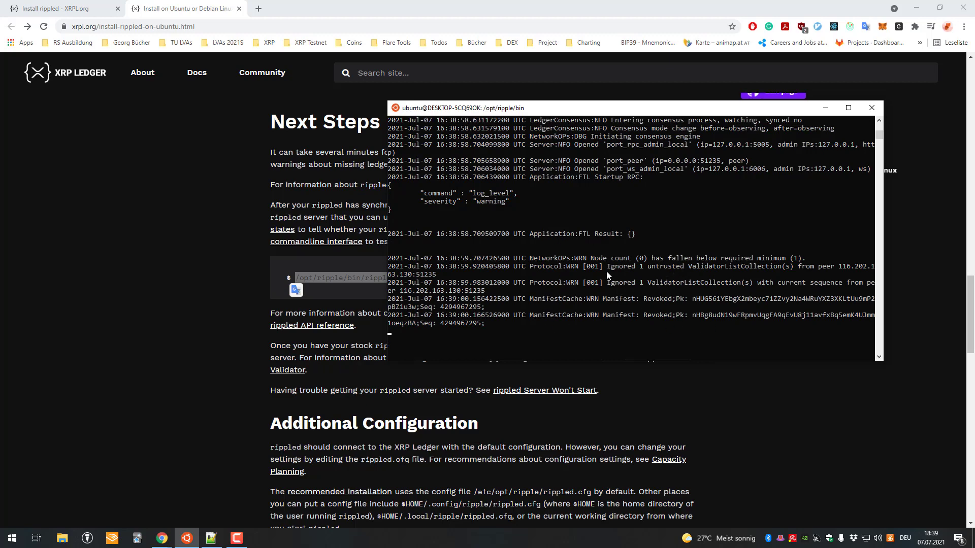
mouse_move(591, 268)
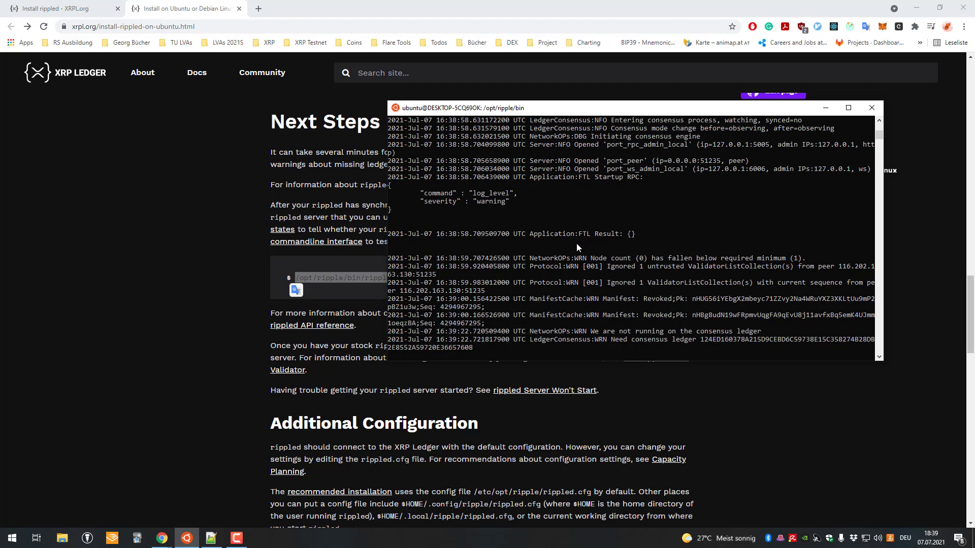
Run sudo ./rippled and scroll through its ledger consensus startup logs
scroll("down", 3)
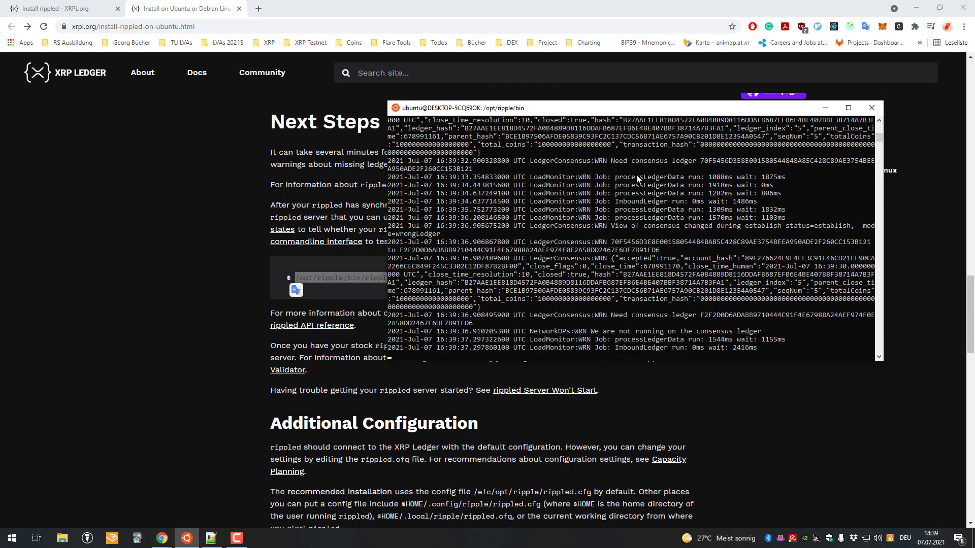
scroll("down", 3)
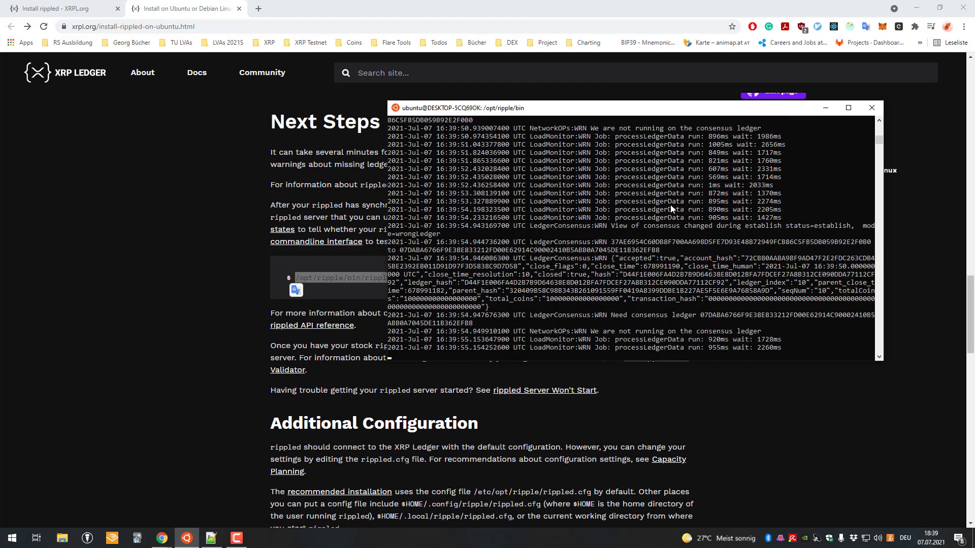
scroll("down", 3)
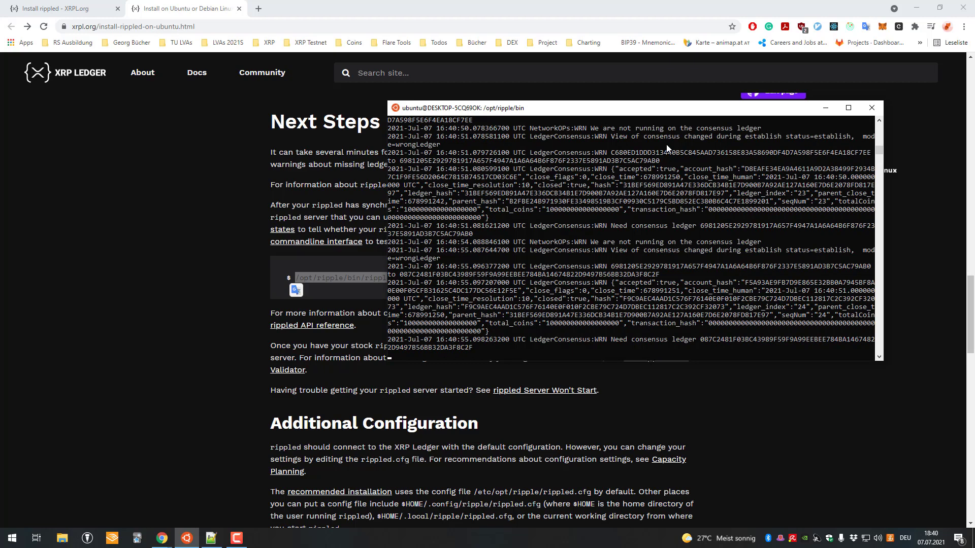
scroll("down", 3)
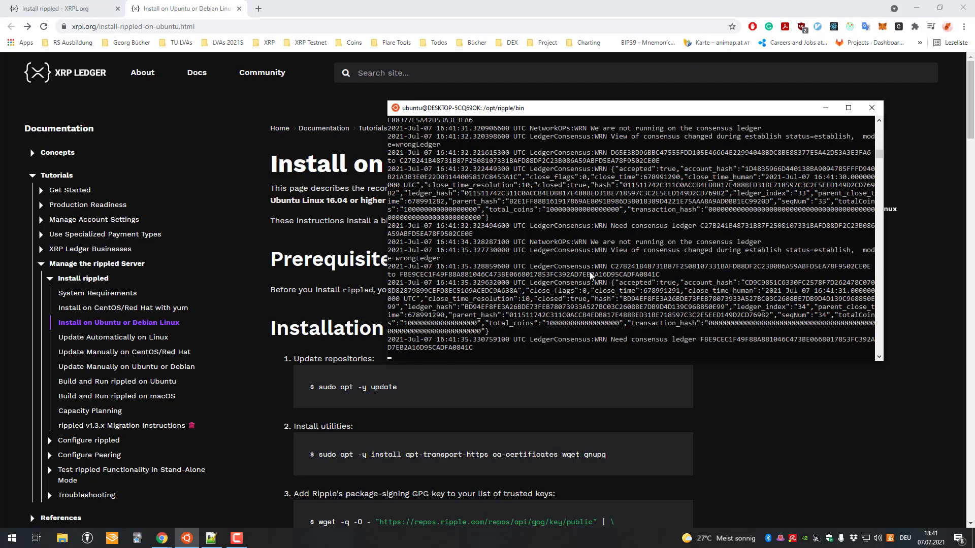
mouse_move(546, 255)
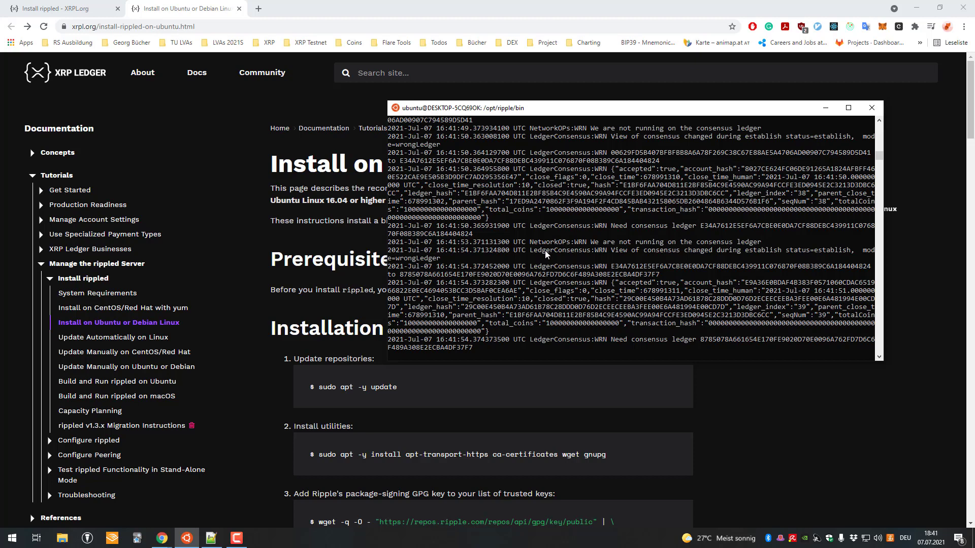
Scroll the Install on Ubuntu or Debian Linux guide down to the Installation section
scroll("down", 3)
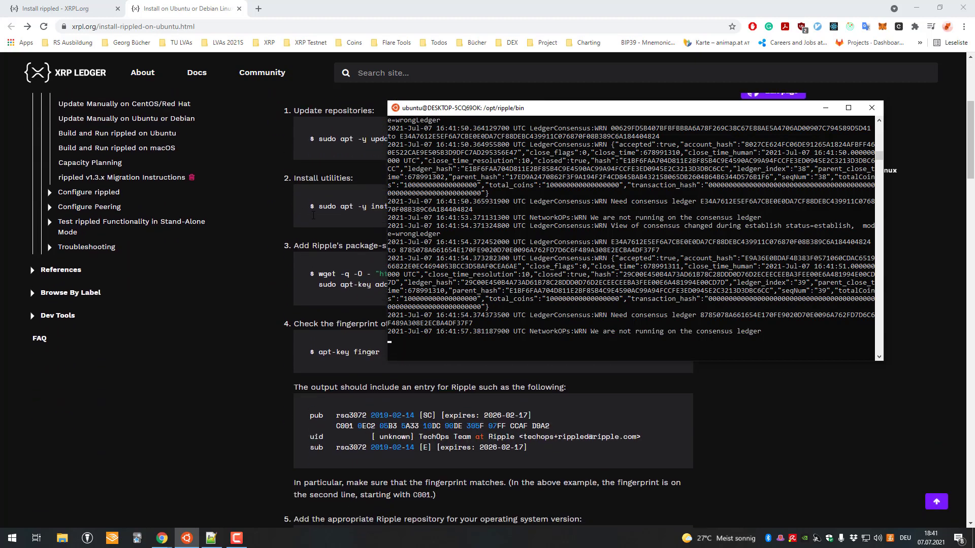
scroll("down", 3)
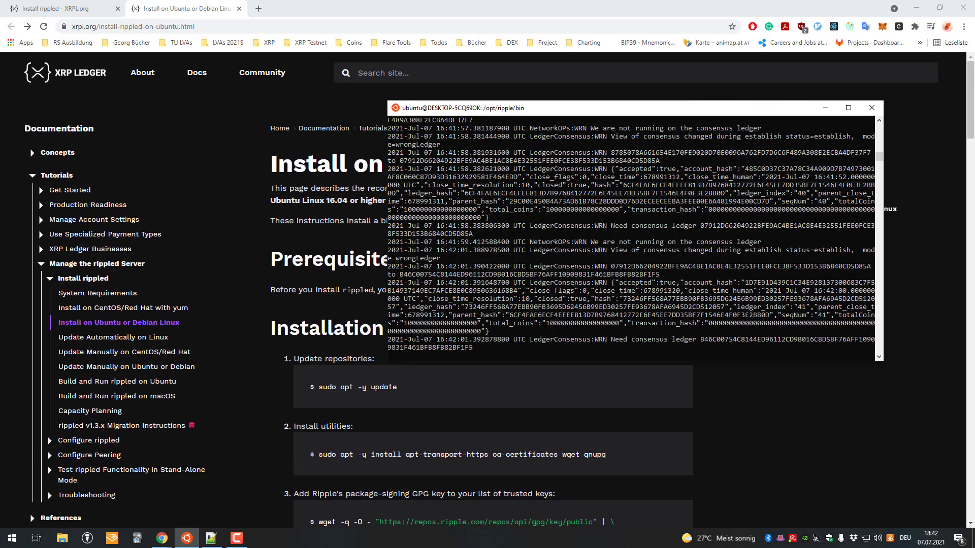
scroll("down", 3)
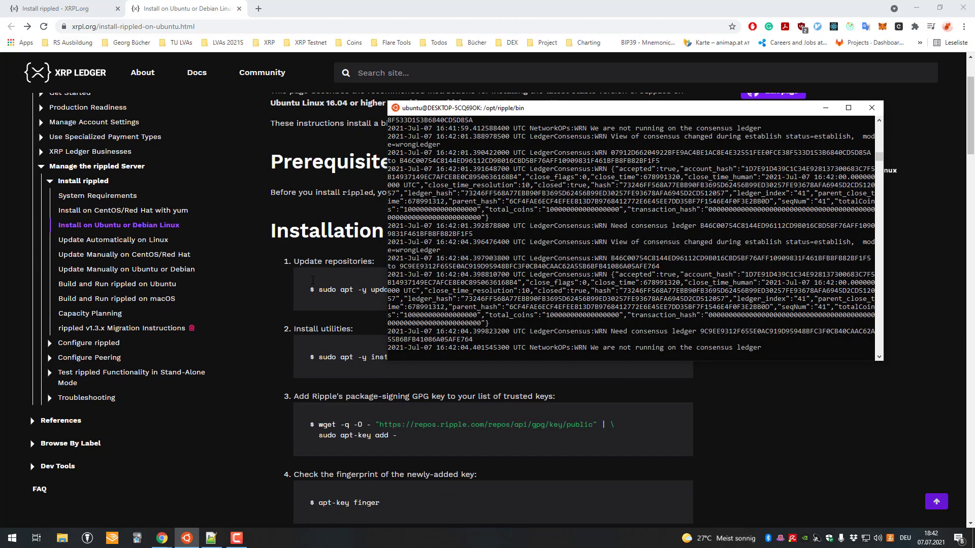
scroll("down", 3)
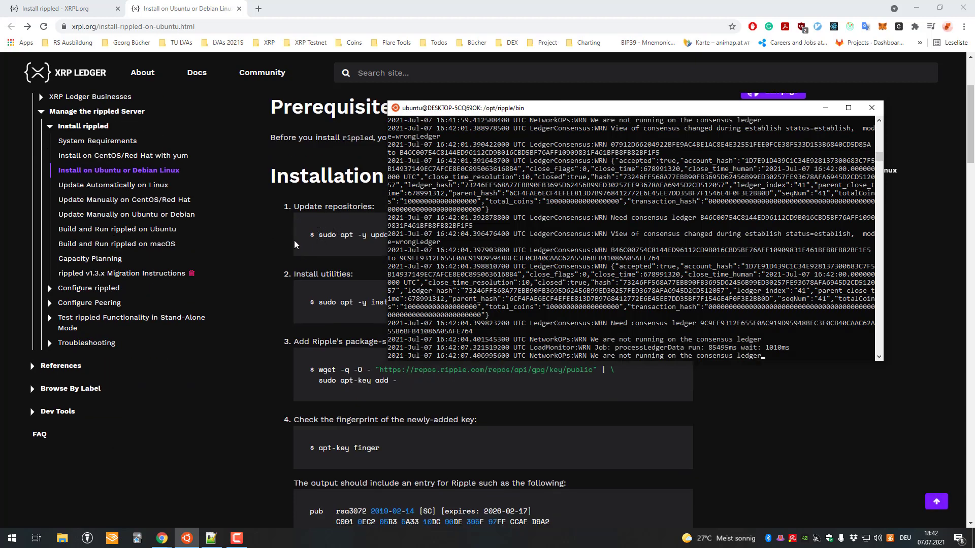